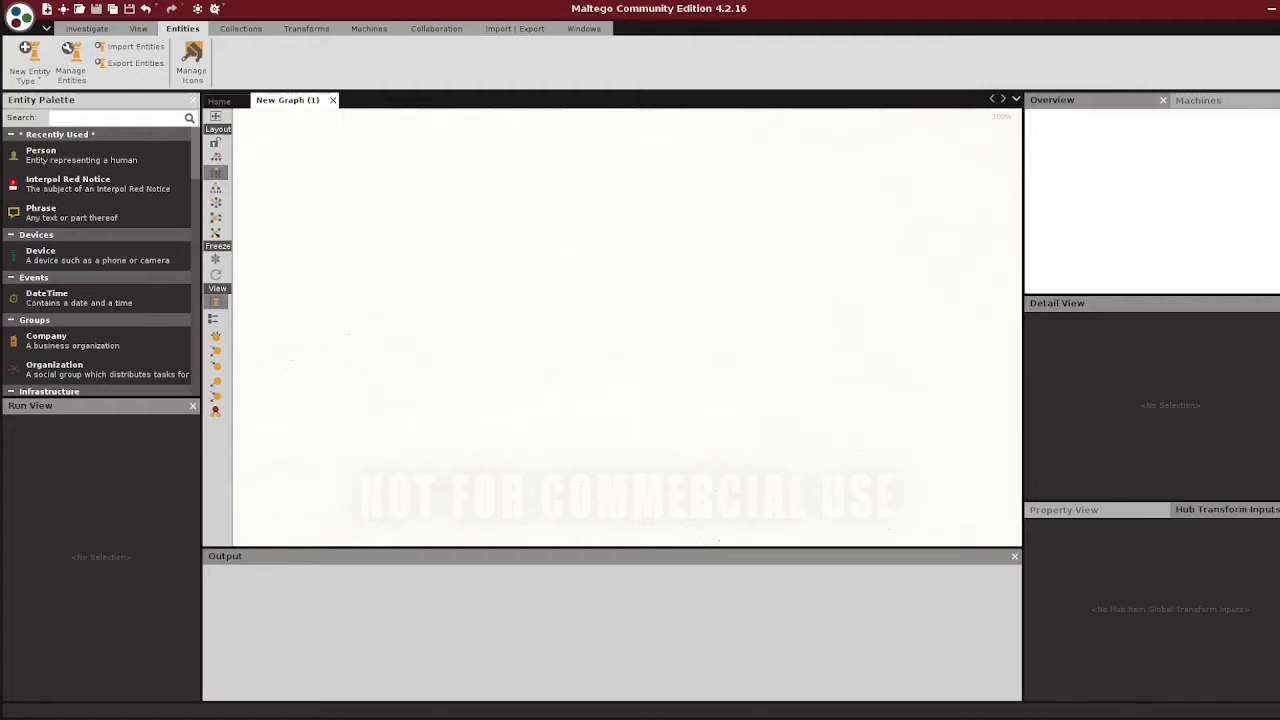
mouse_move(1016, 172)
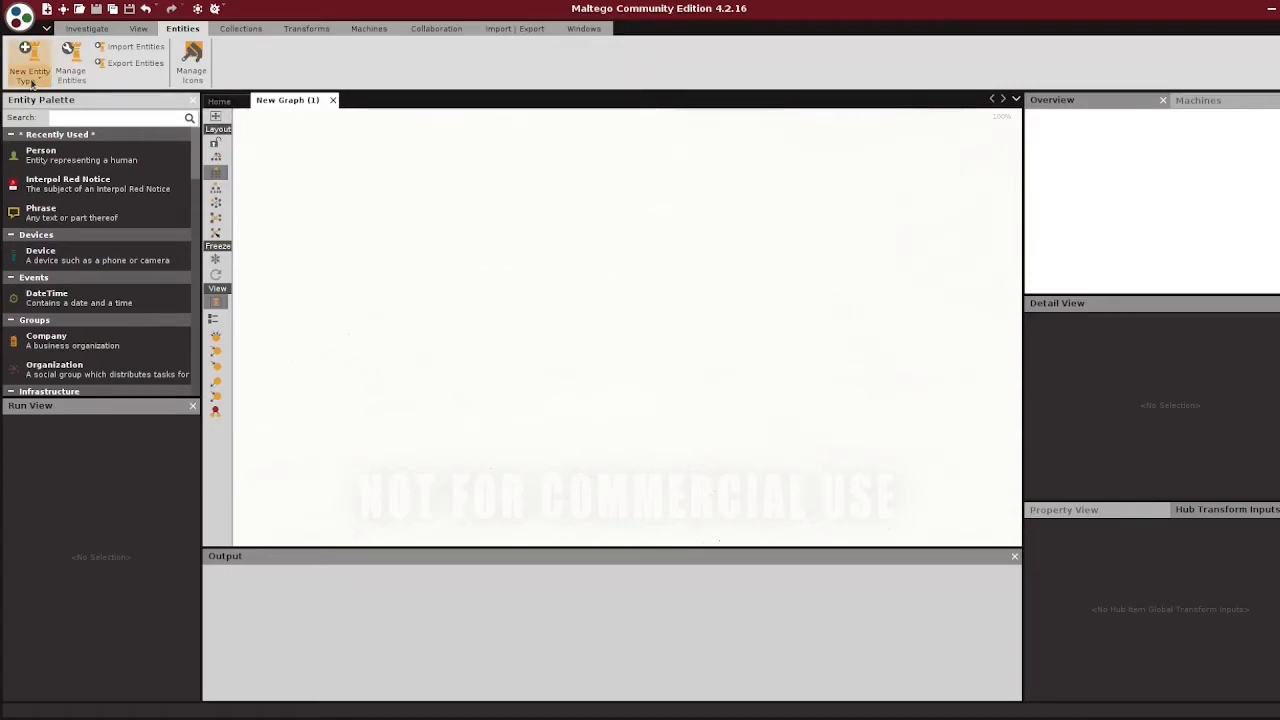
Show the New Entity Type choices from the Entities ribbon
click(28, 62)
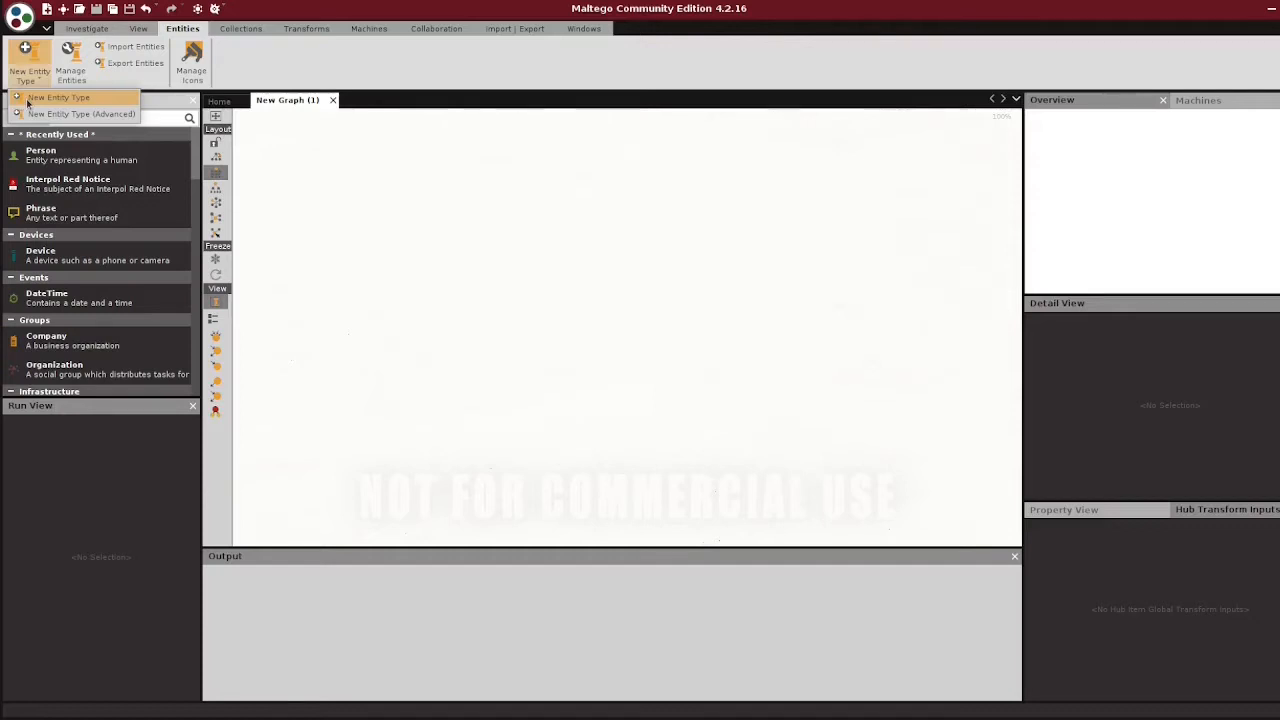
mouse_move(80, 112)
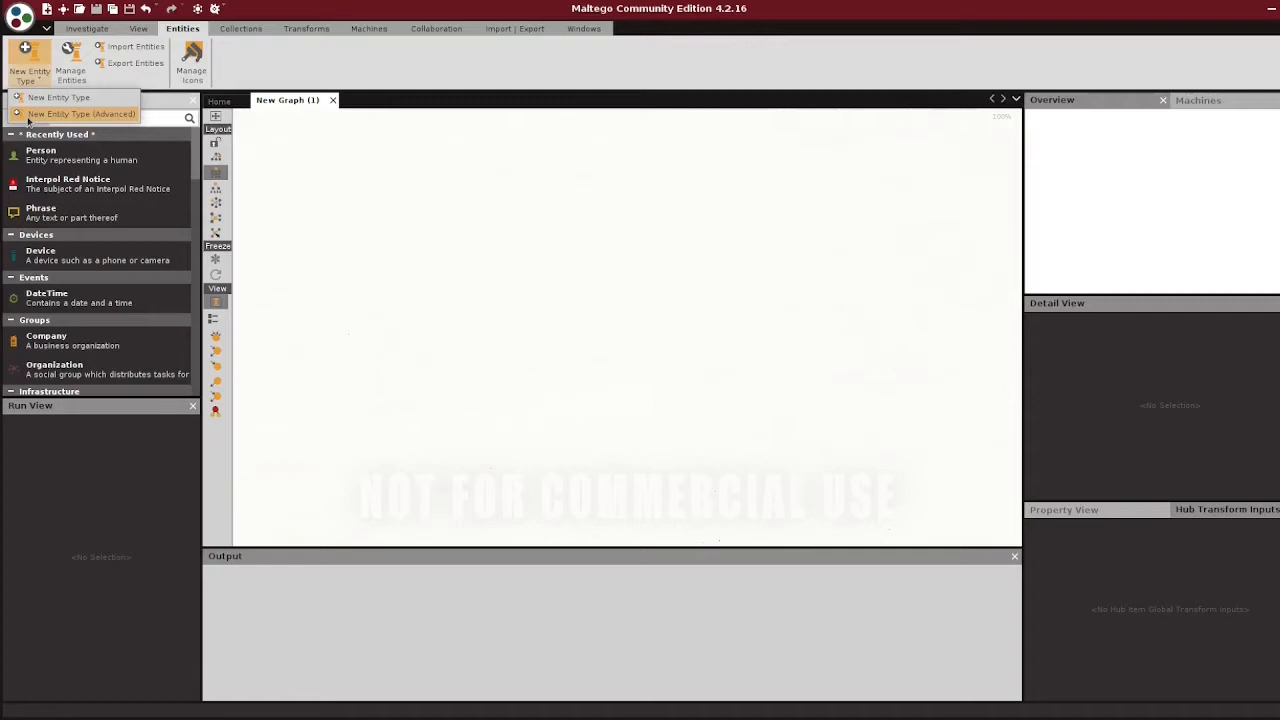
click(80, 114)
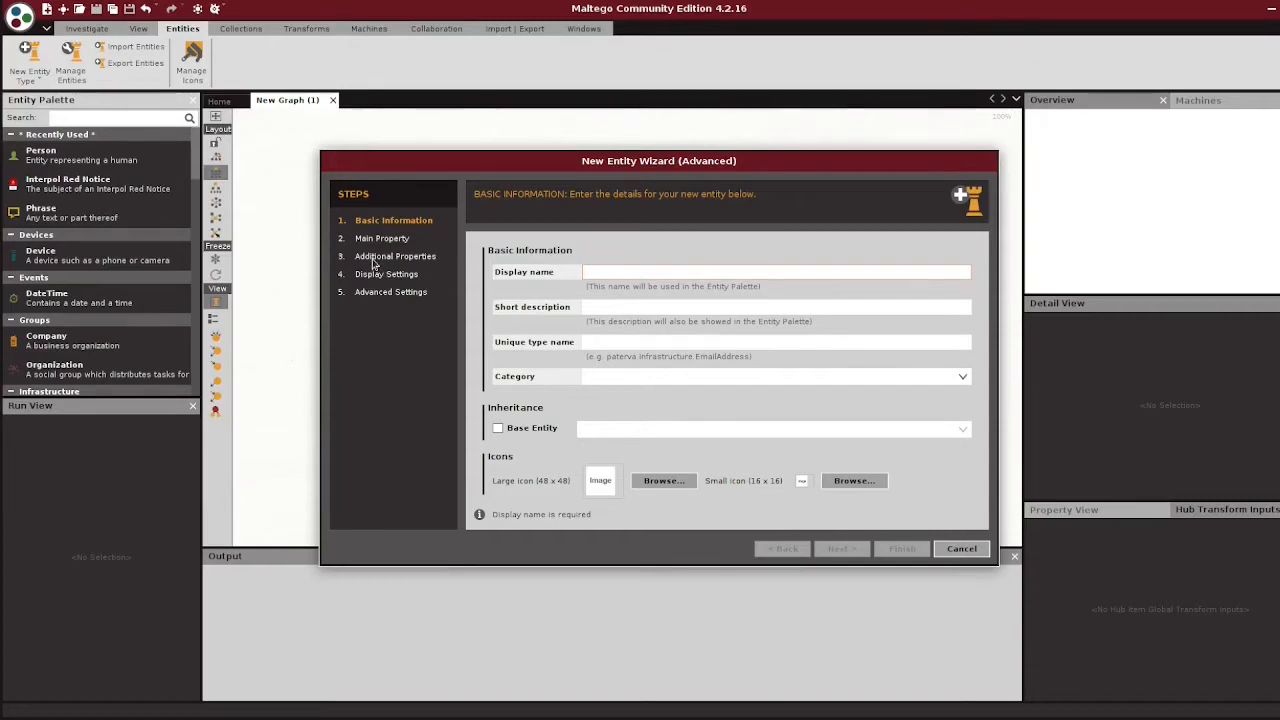
mouse_move(376, 296)
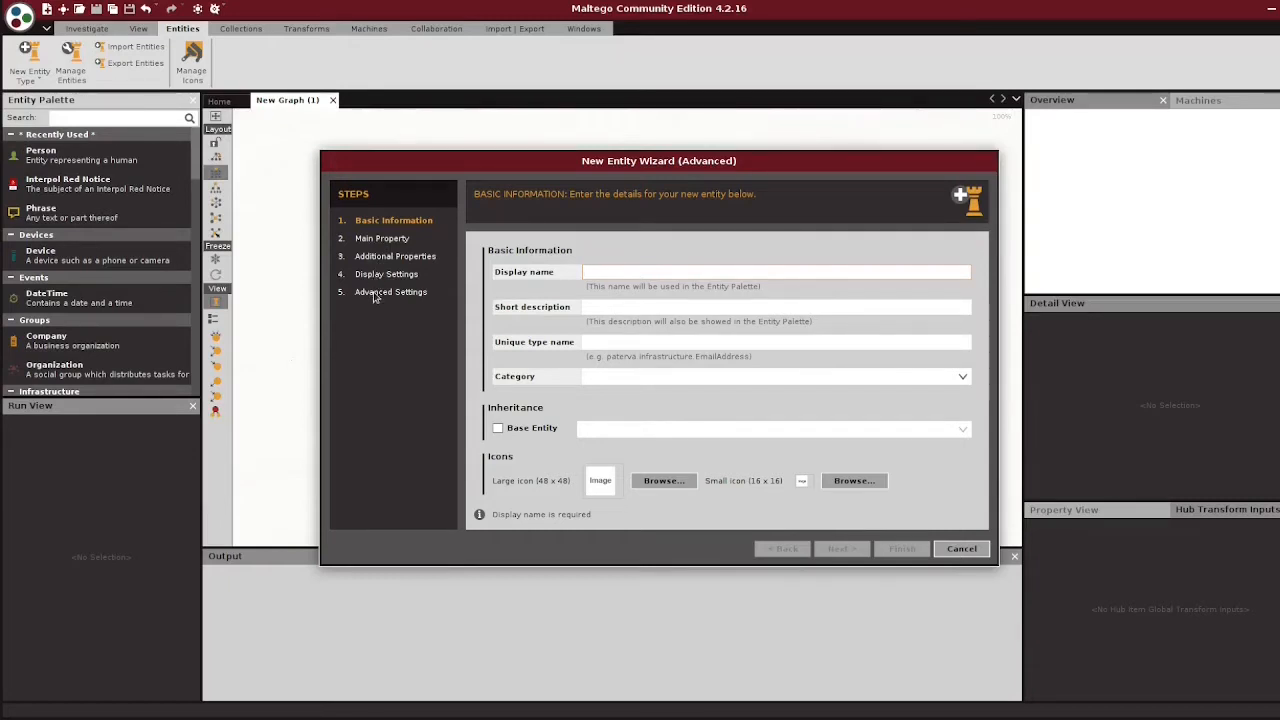
mouse_move(882, 528)
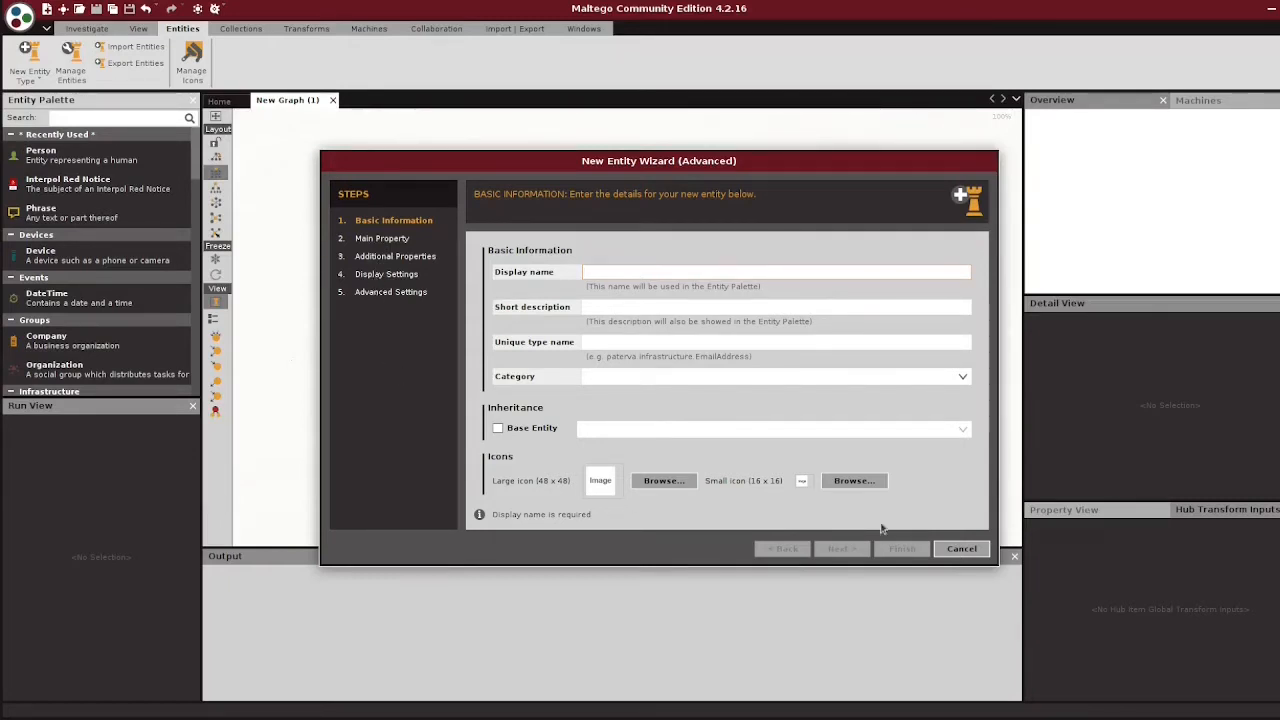
click(960, 548)
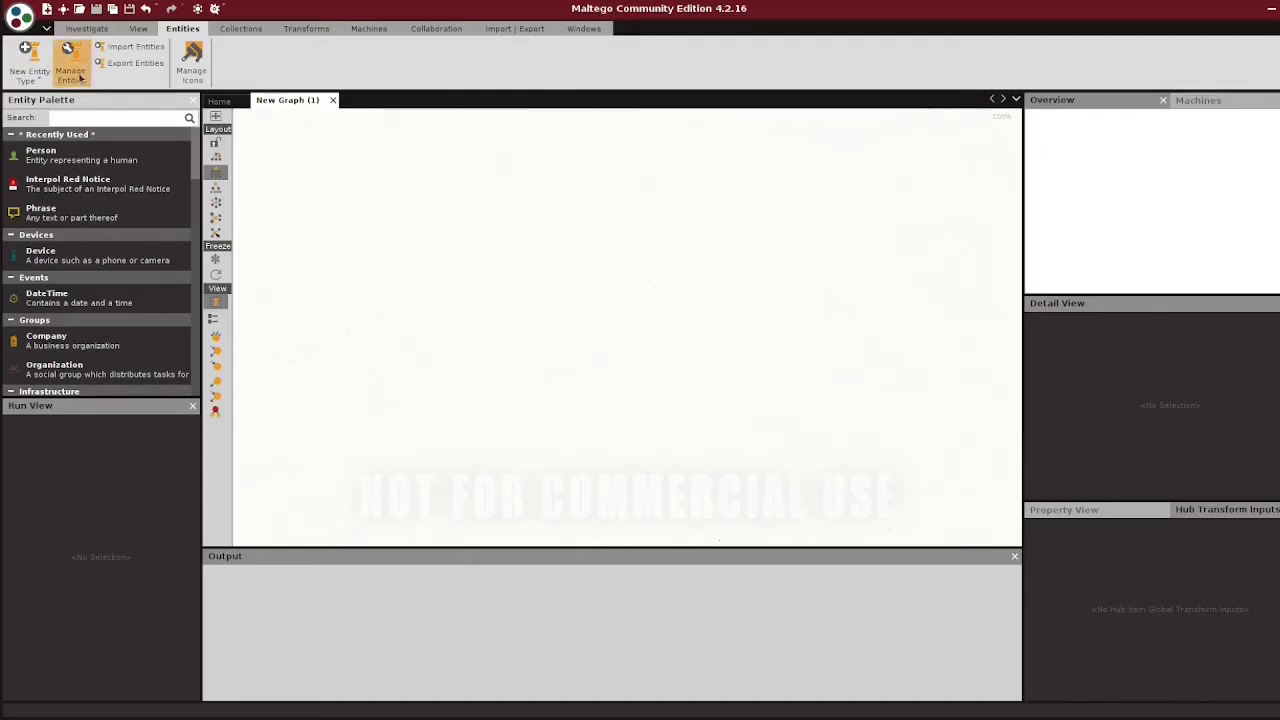
Bring up Manage Entities to edit the existing Interpol Red Notice type
click(70, 76)
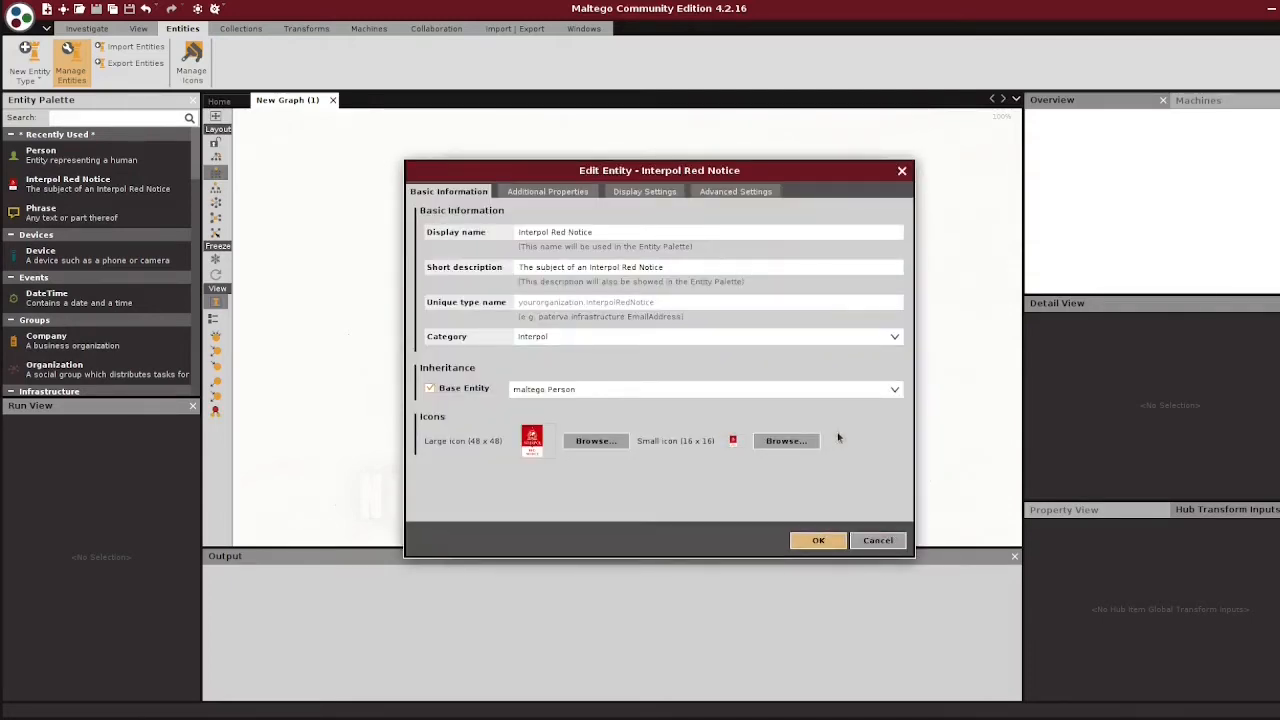
mouse_move(576, 212)
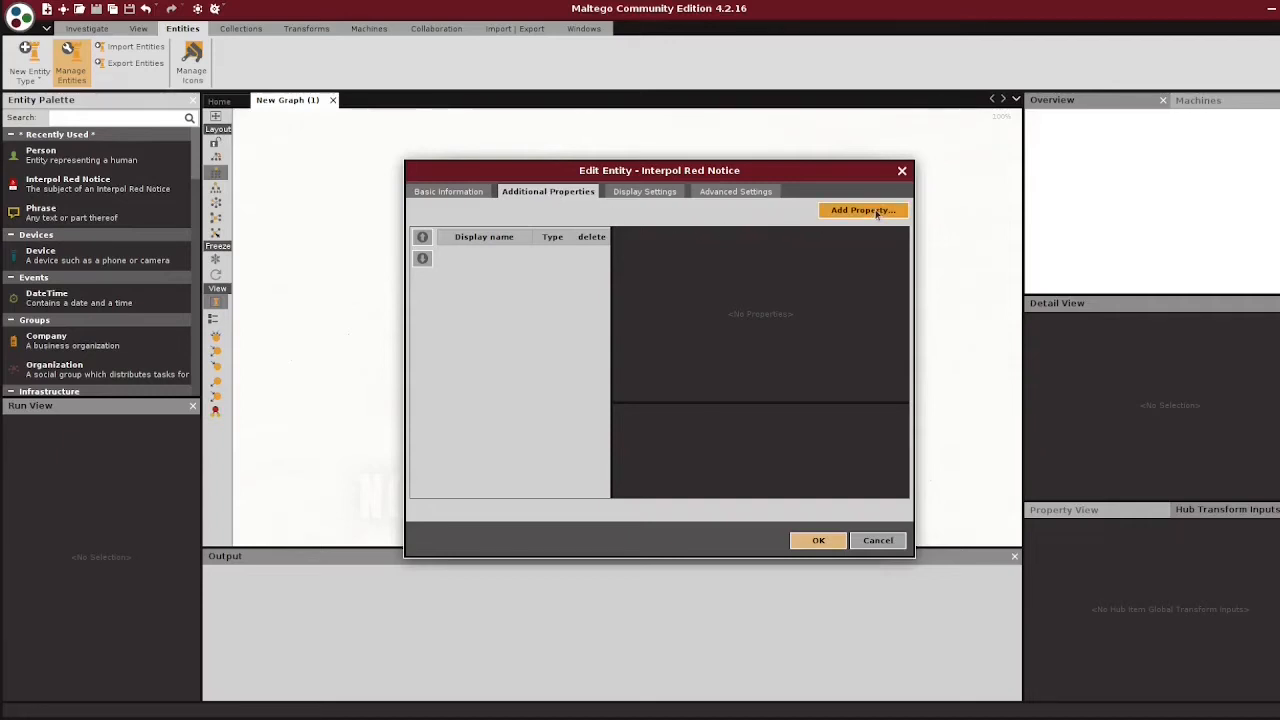
Add a string property named WantedBy, displayed as Wanted By, to Interpol Red Notice
click(862, 210)
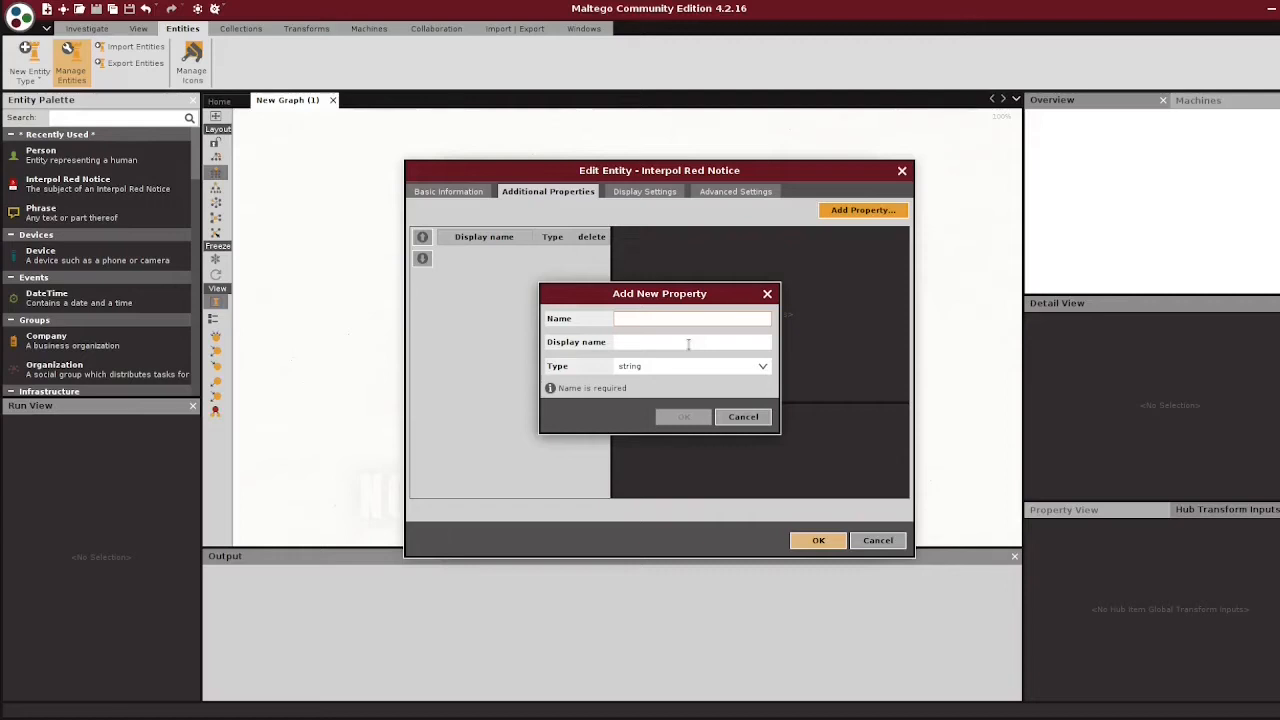
text(W)
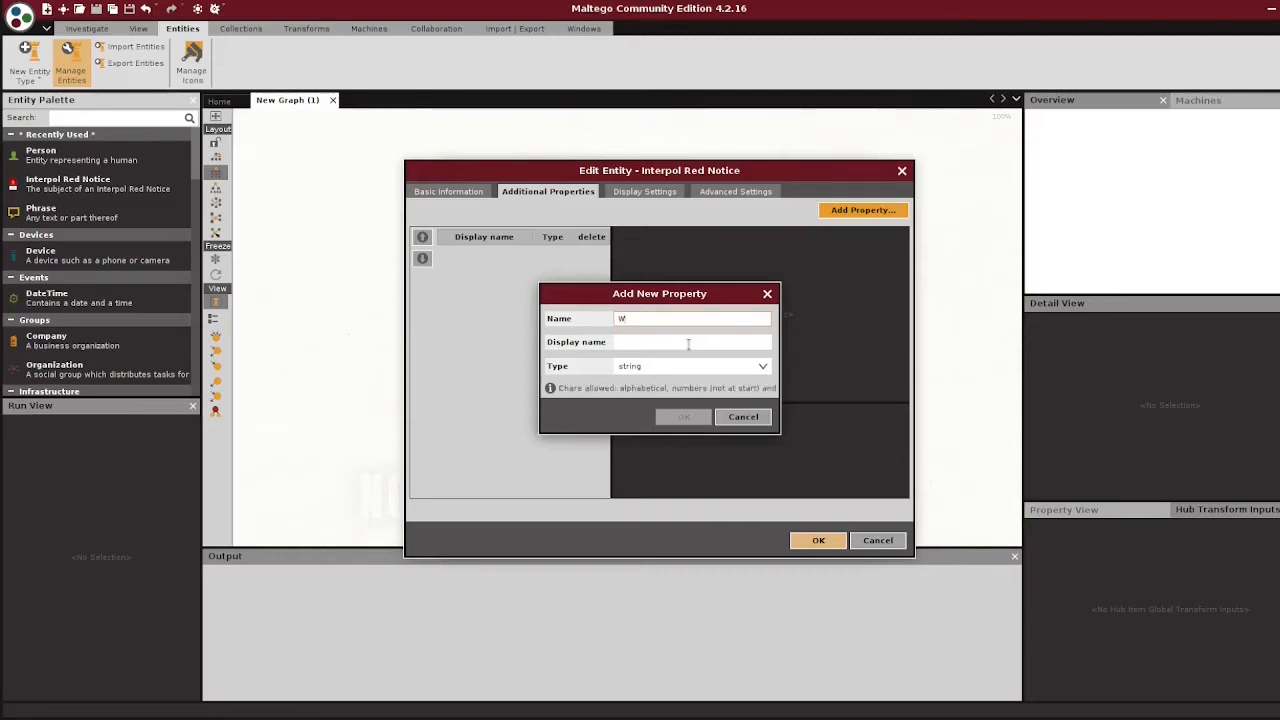
text(anted By)
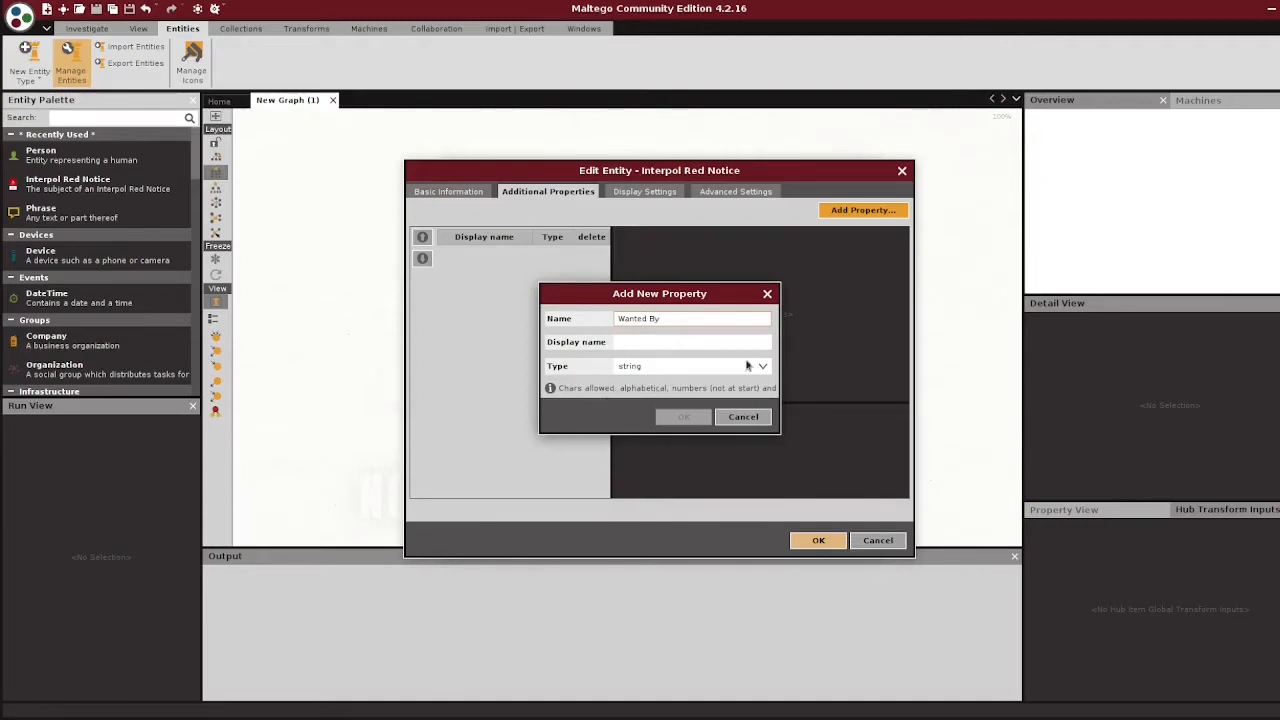
click(690, 318)
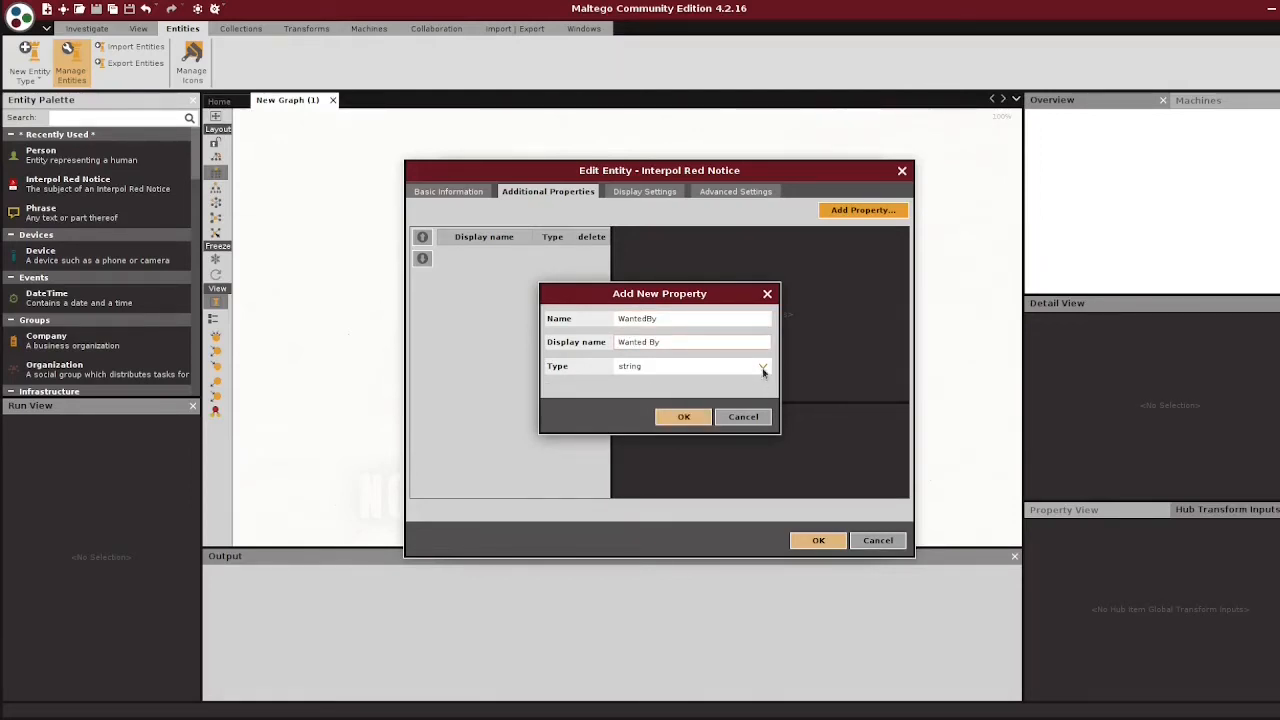
click(764, 366)
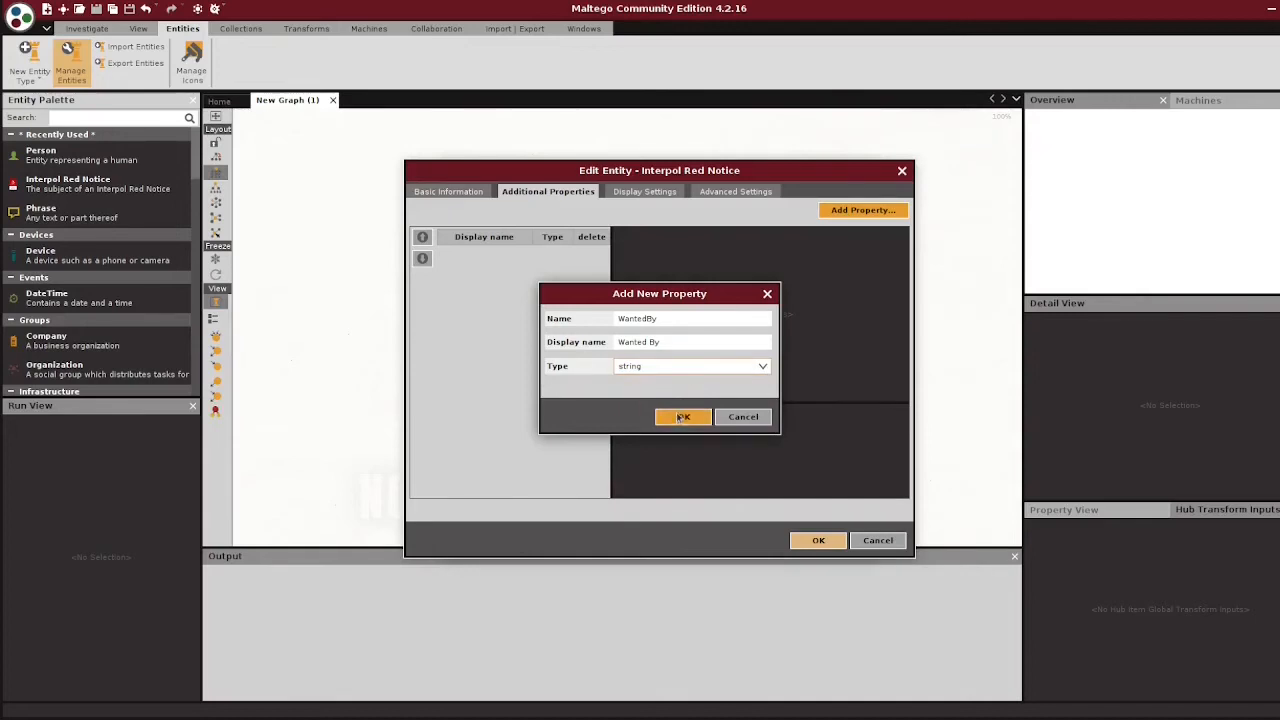
click(684, 418)
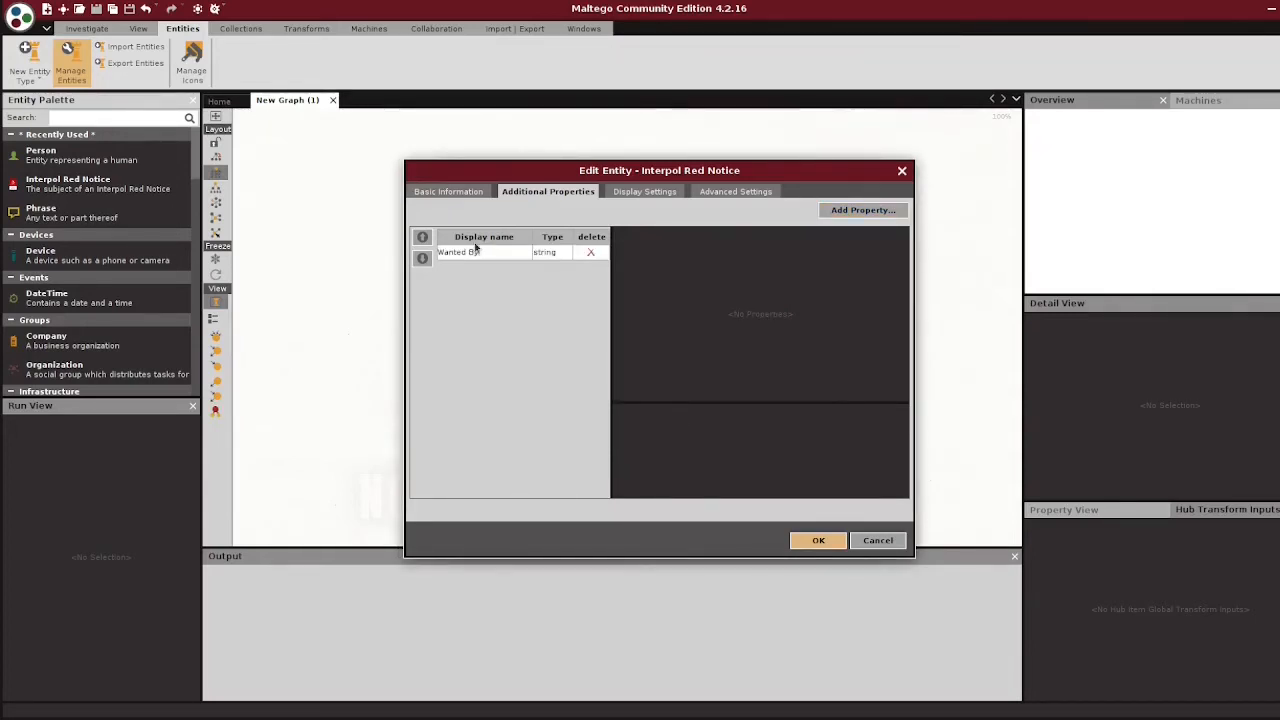
Describe Wanted By as the country wanting the person, with sample value FBI
click(470, 252)
text(Country which wants the person of interest)
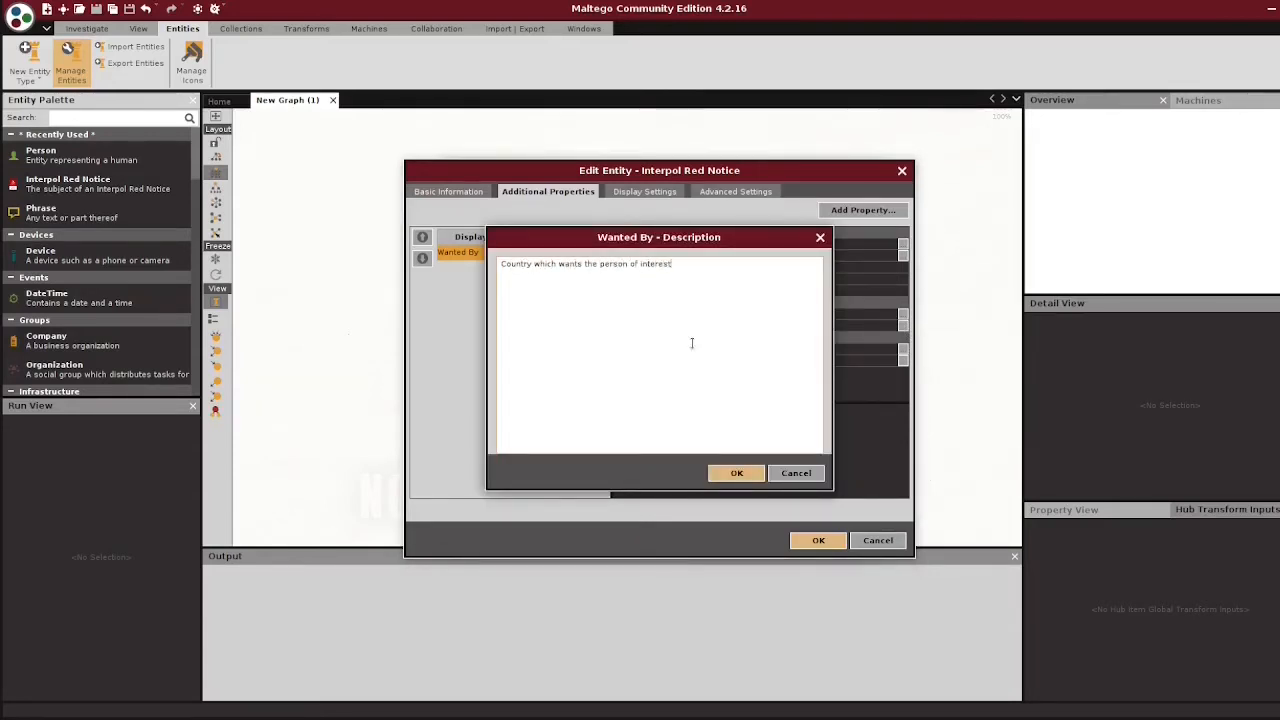
click(736, 472)
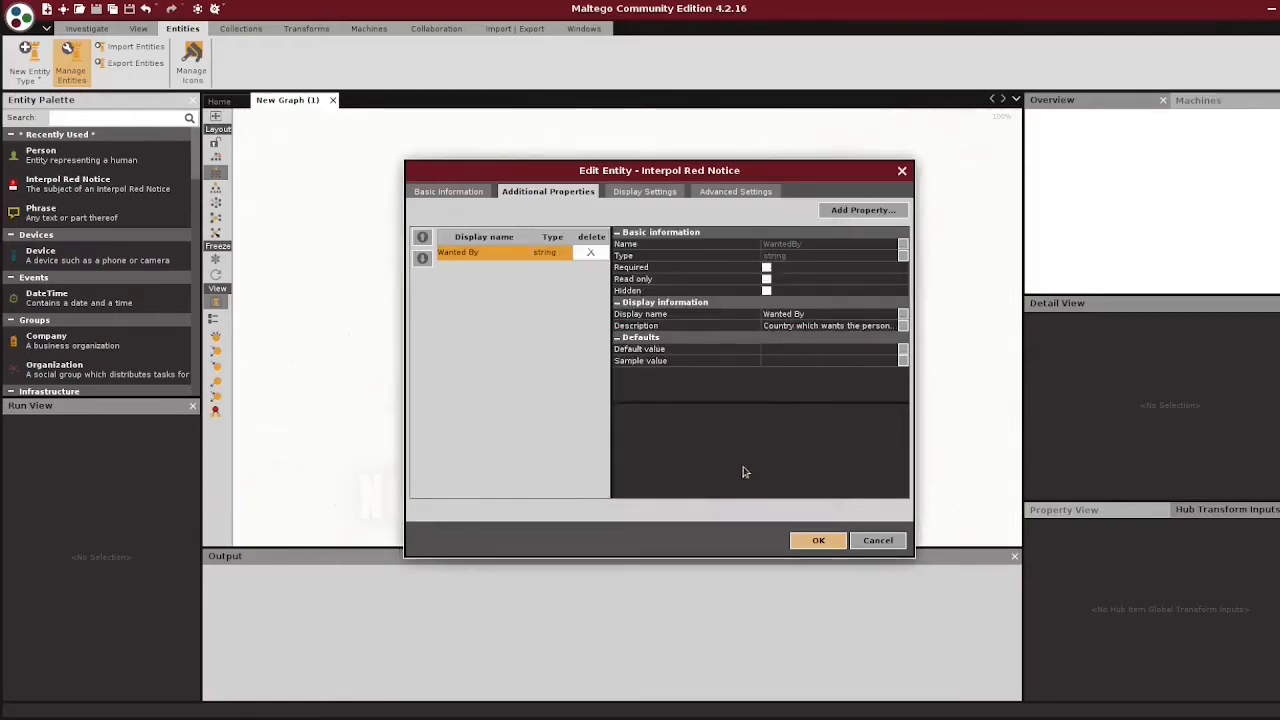
mouse_move(866, 364)
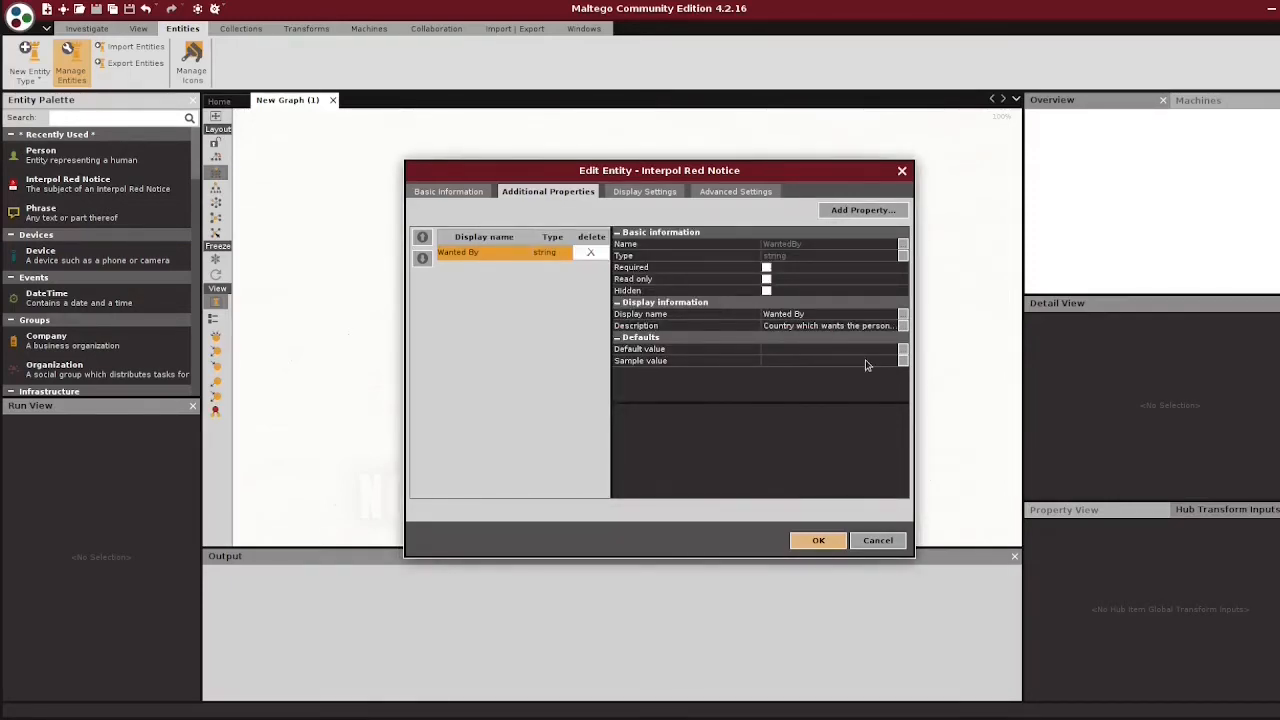
mouse_move(904, 360)
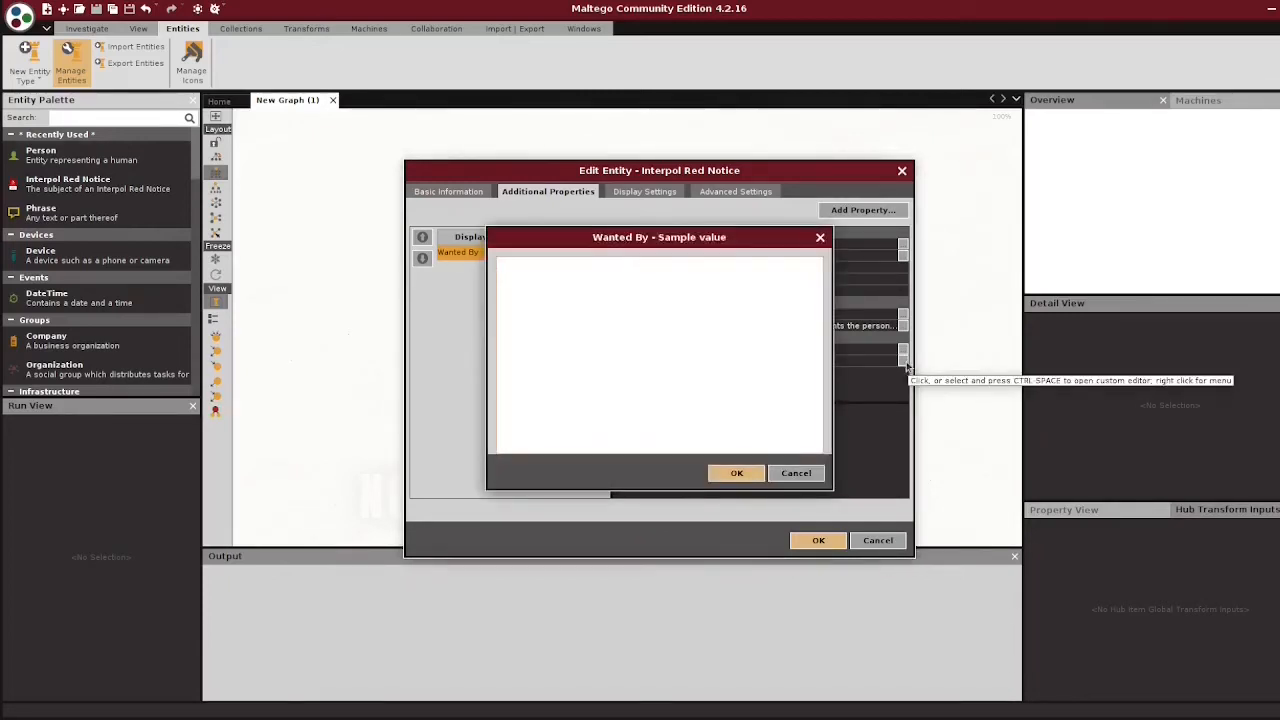
text(FBI)
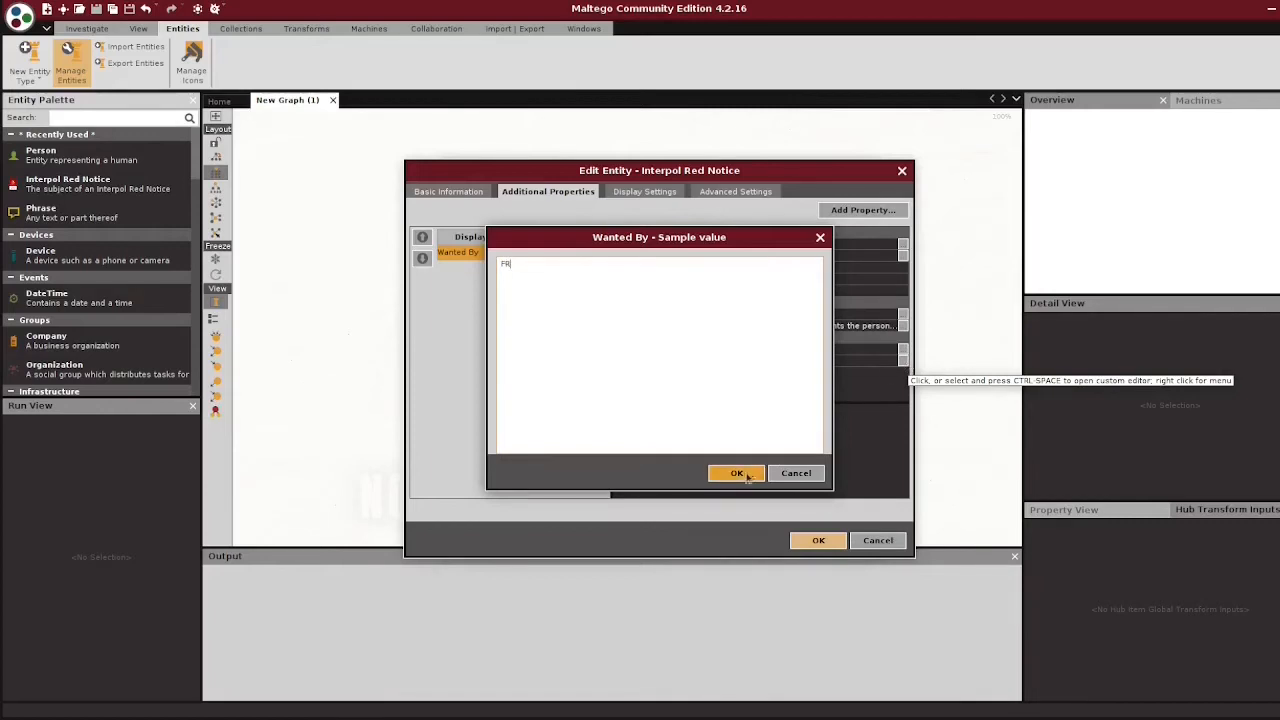
click(736, 472)
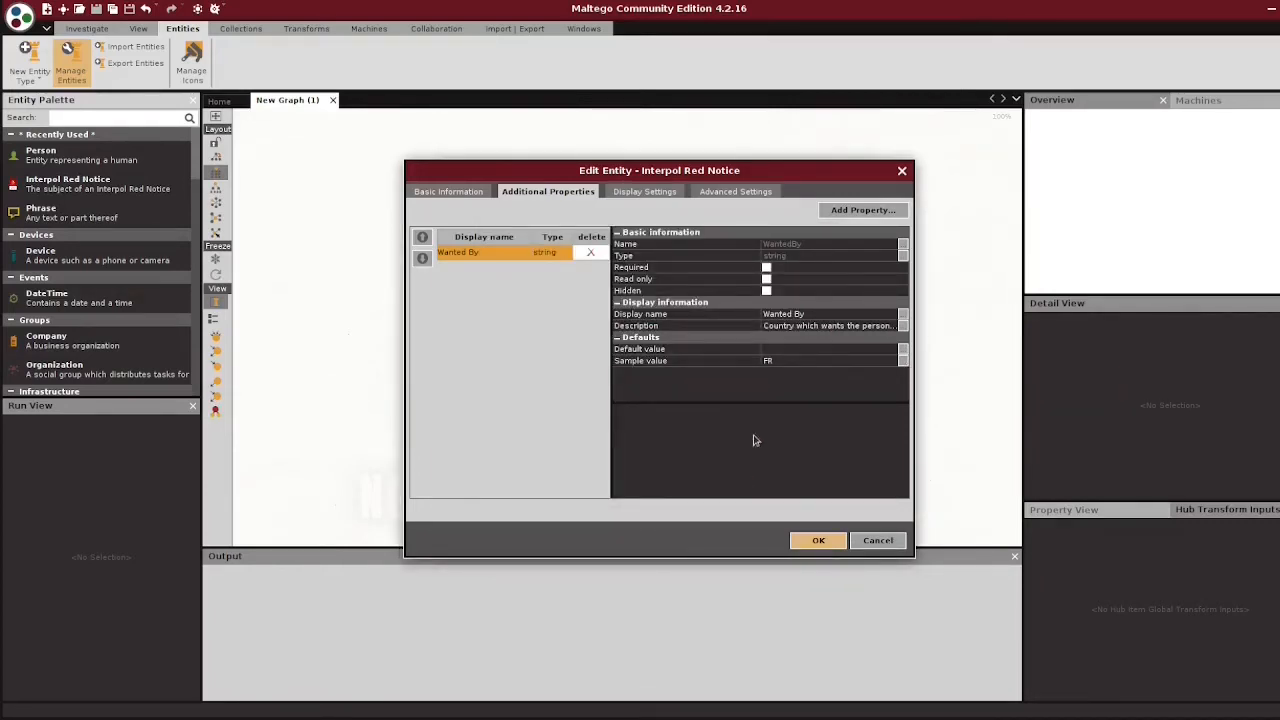
Add Date of Birth and PhotoURL properties, giving Date of Birth sample value 1/1/1950
click(862, 210)
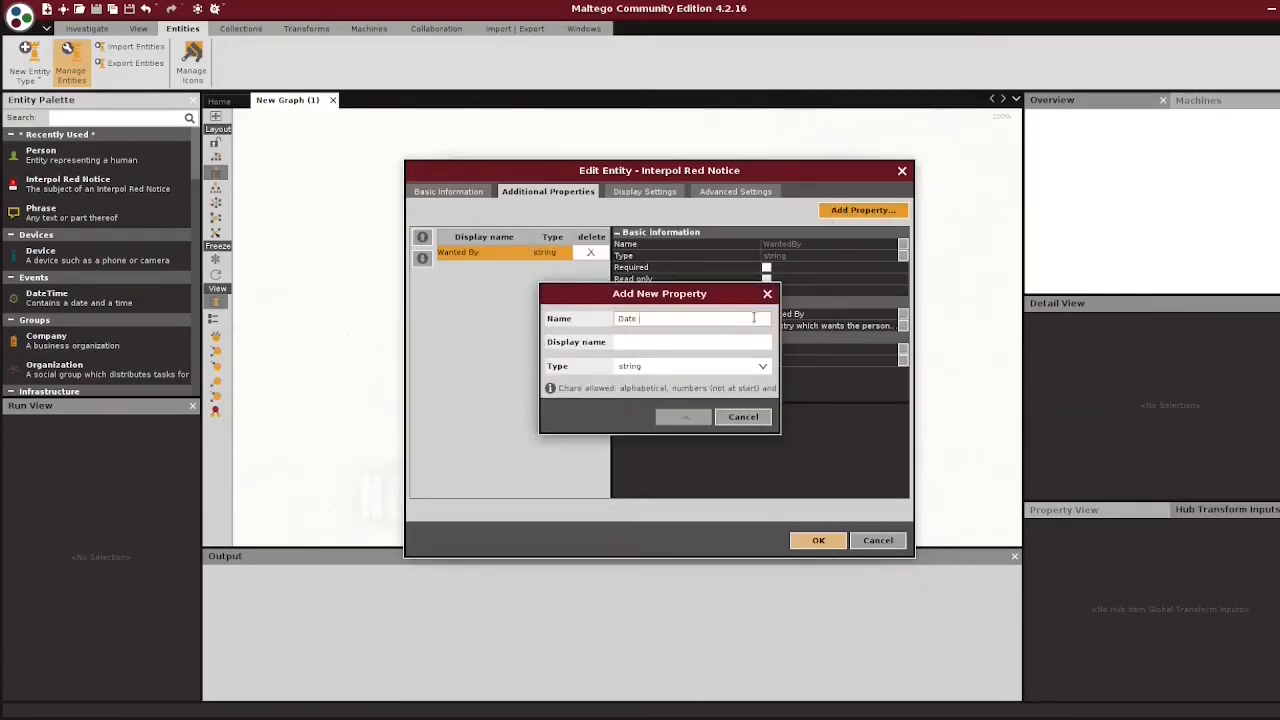
text(Date of Birth)
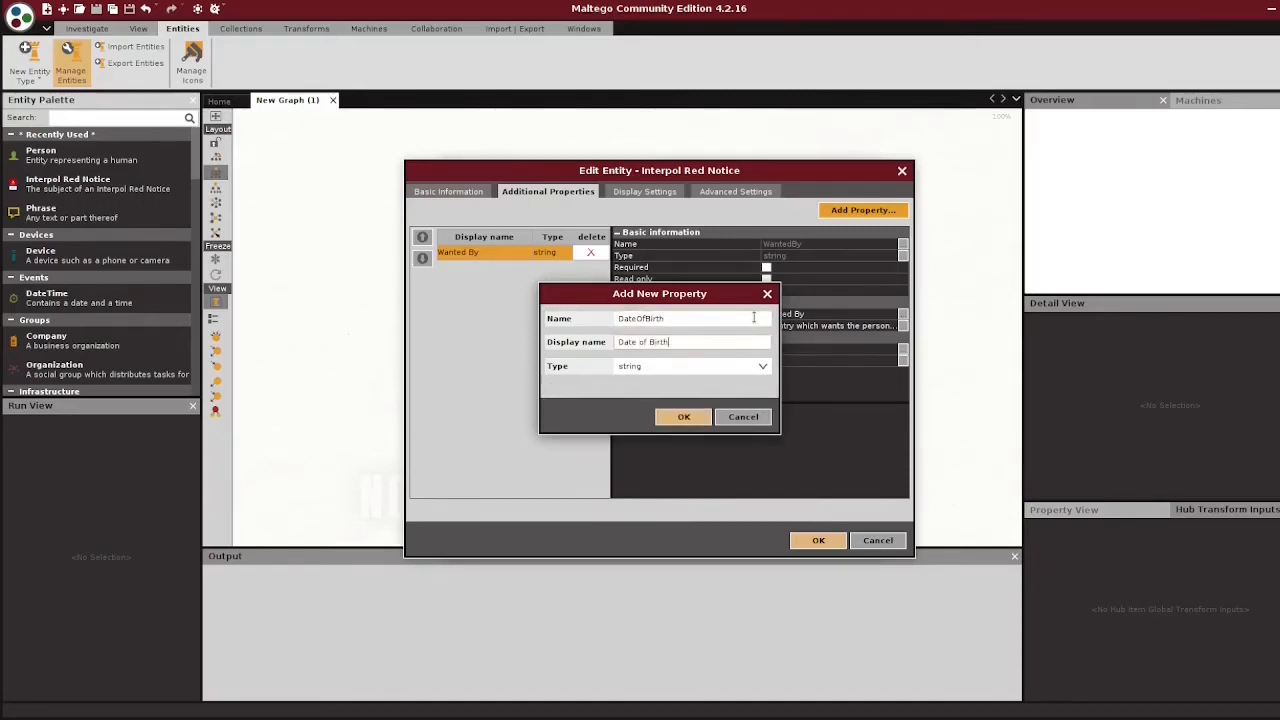
click(684, 418)
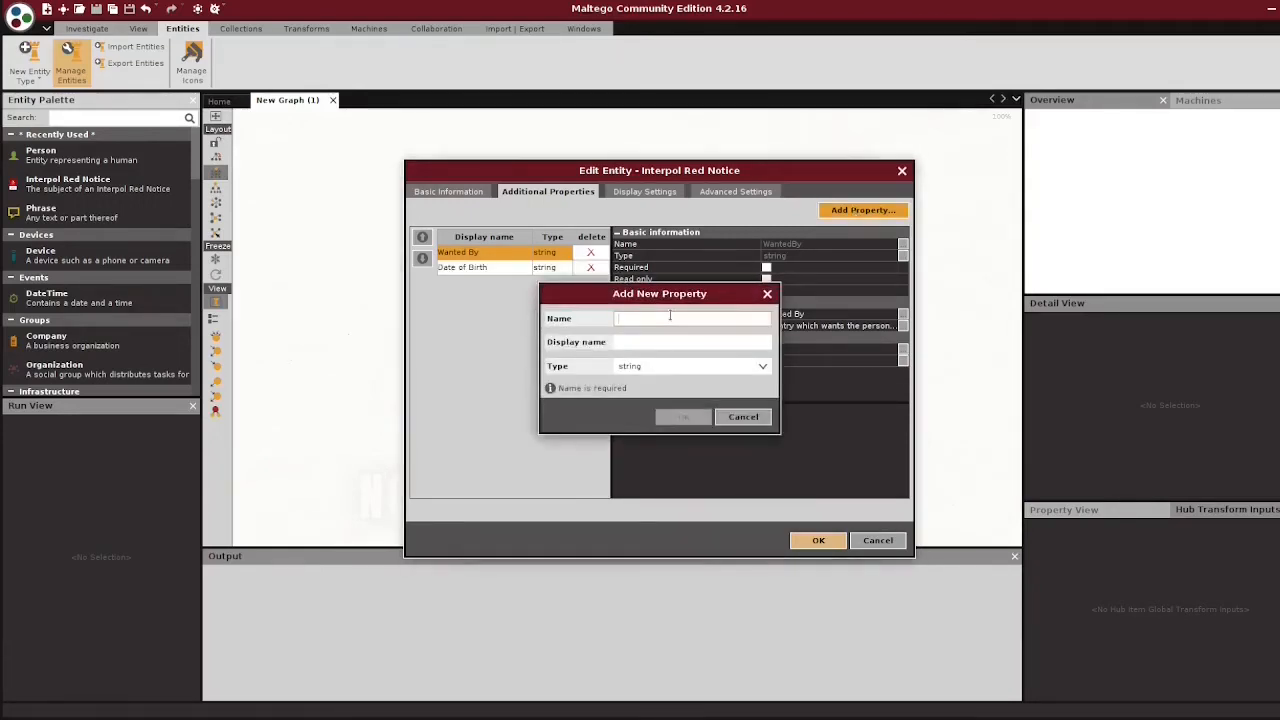
text(PhotoURL)
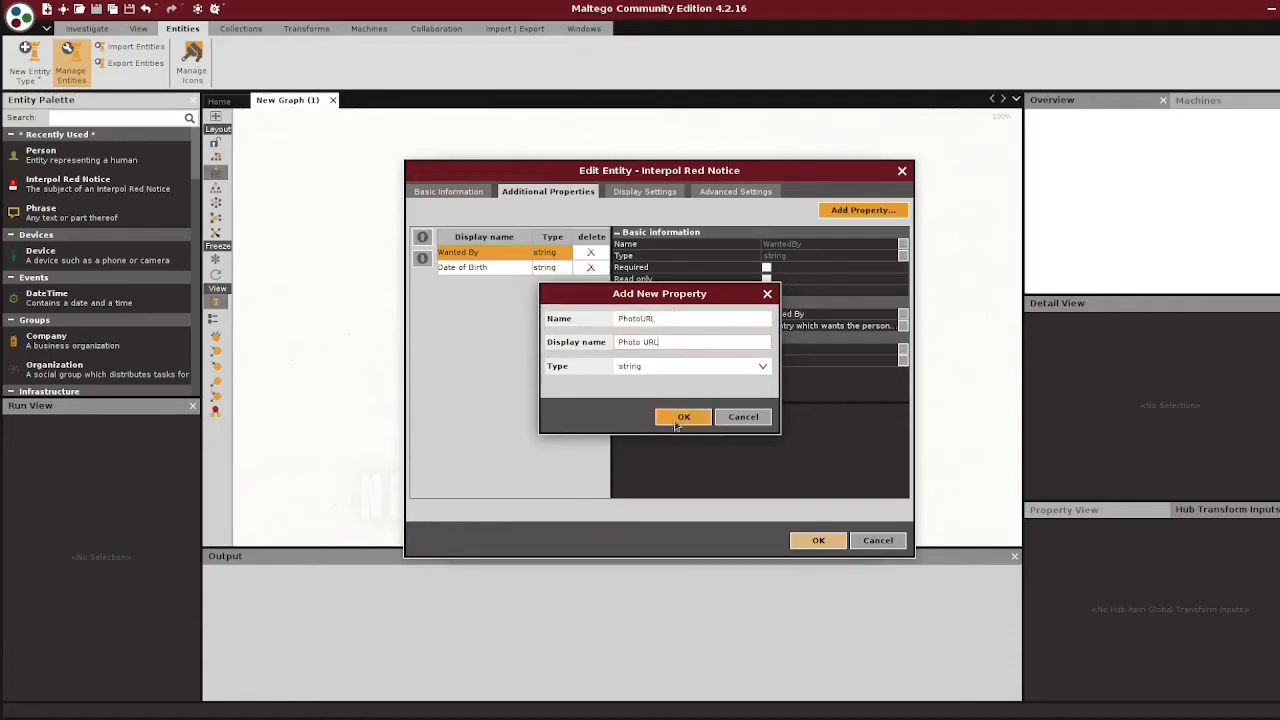
click(684, 418)
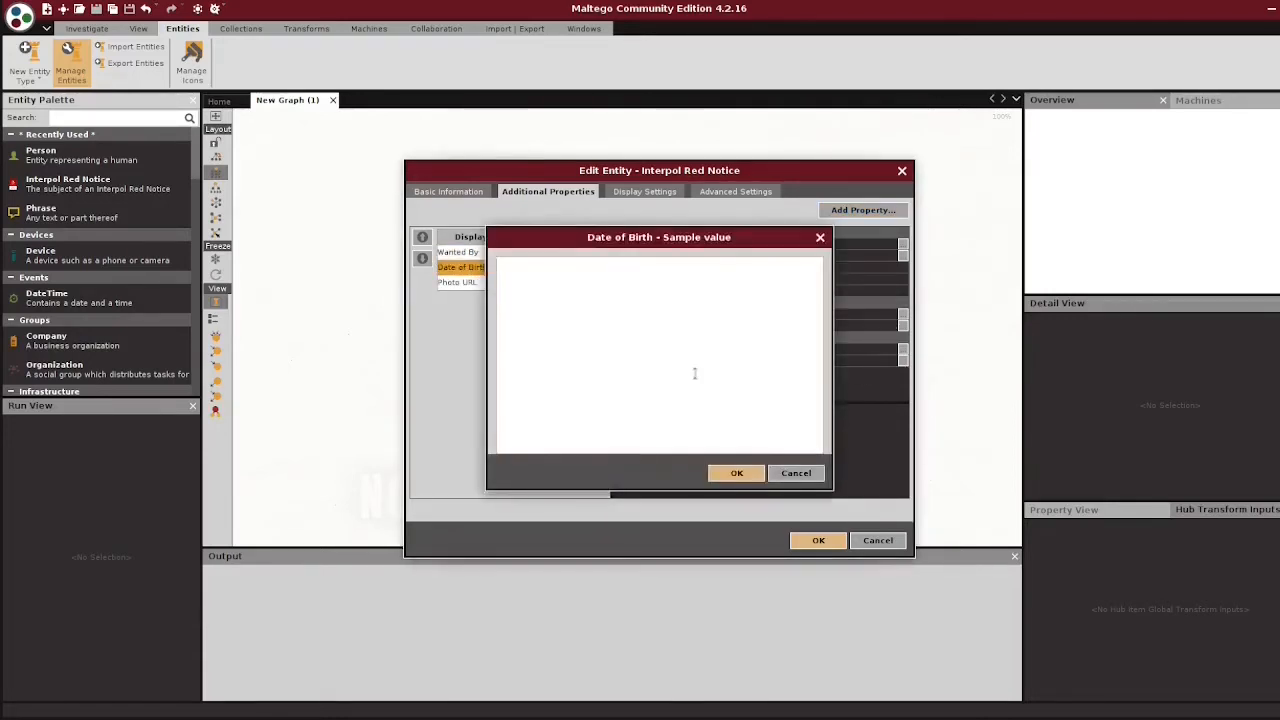
text(1/)
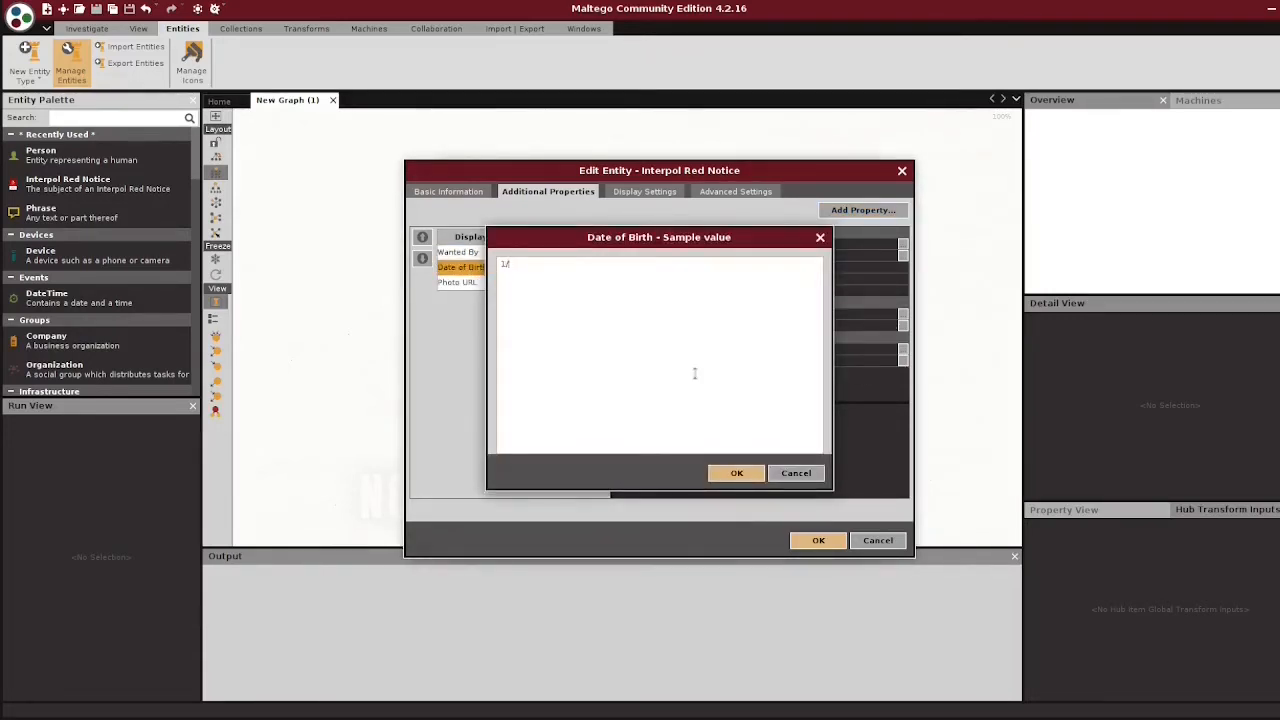
click(736, 472)
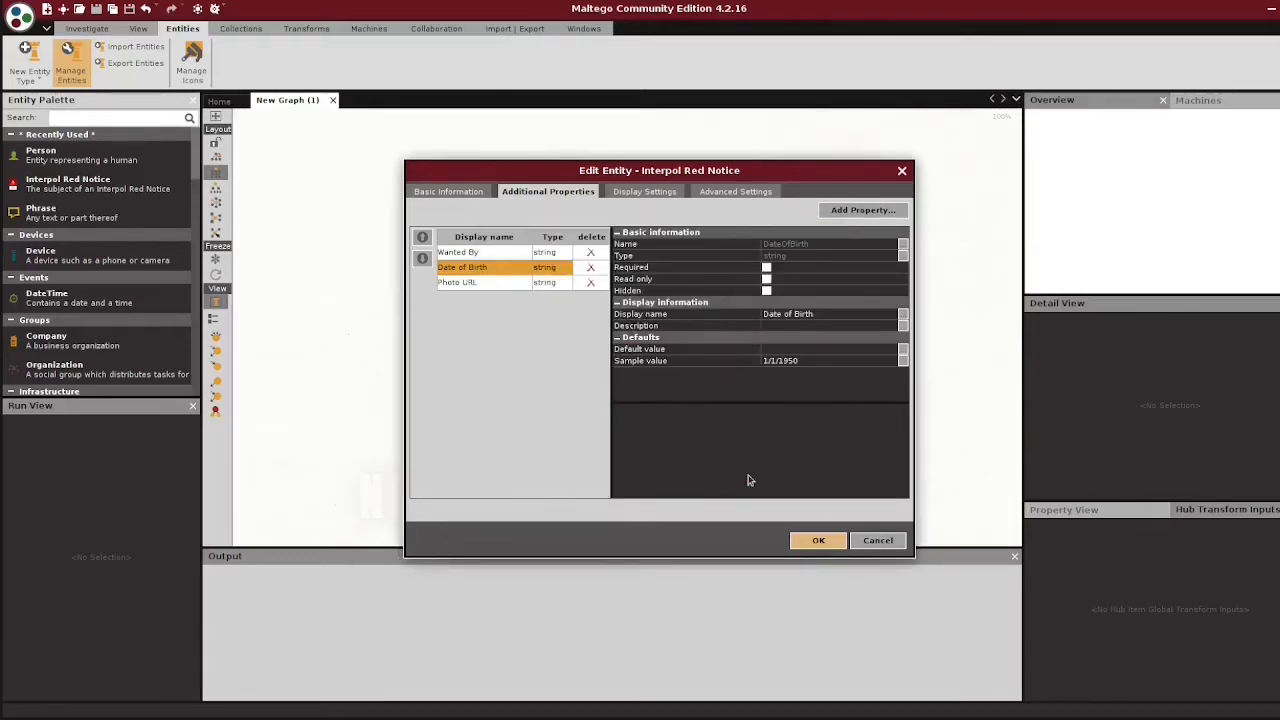
In Display Settings keep Full Name as edit value and label after trying Surname
click(644, 192)
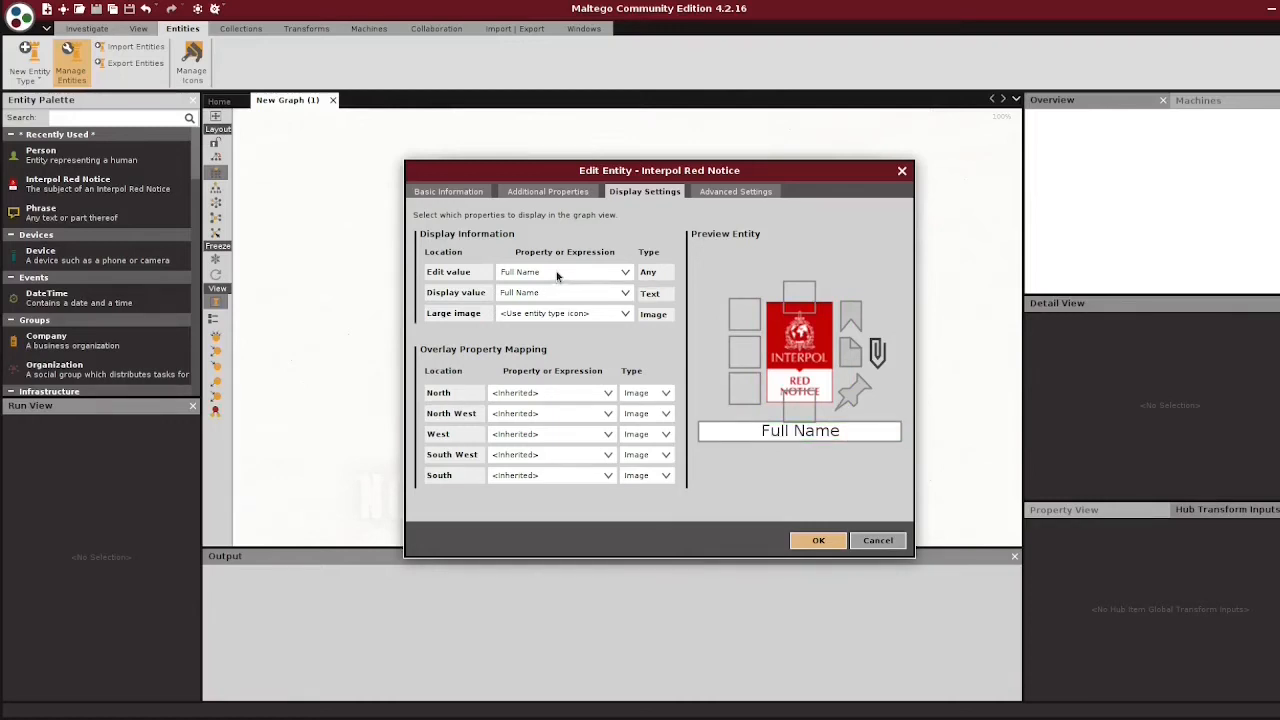
mouse_move(636, 280)
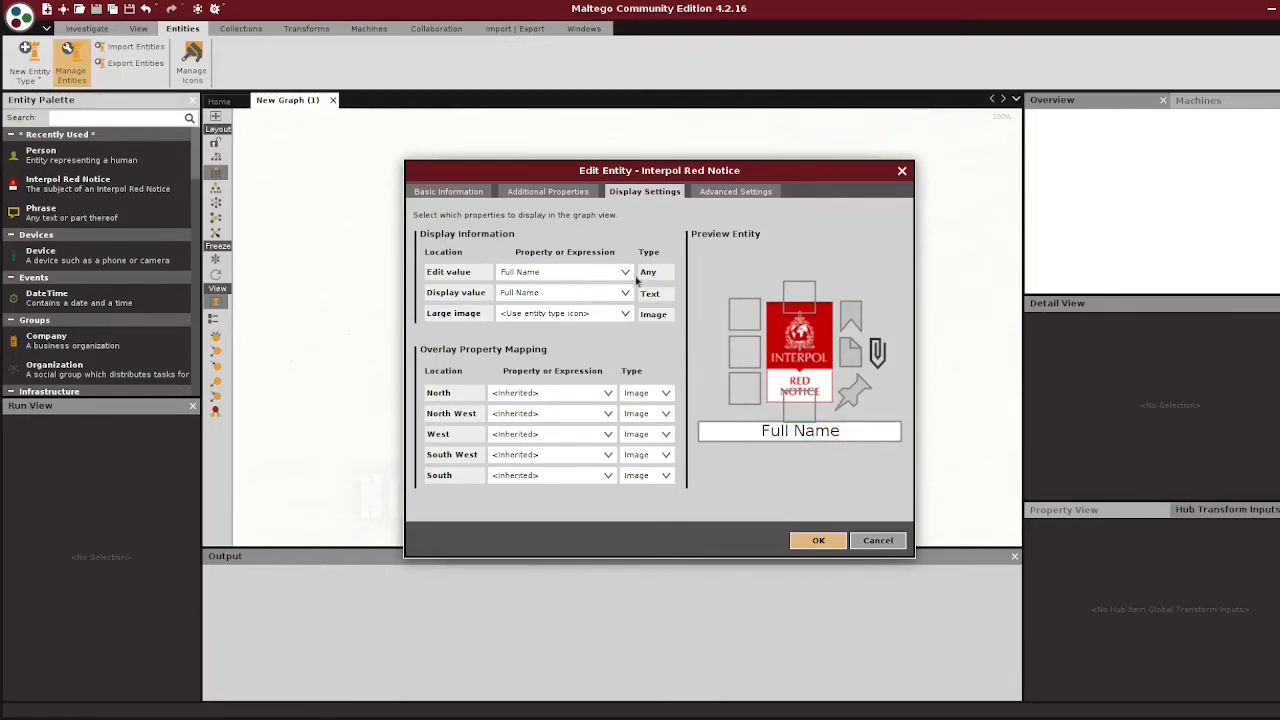
click(624, 272)
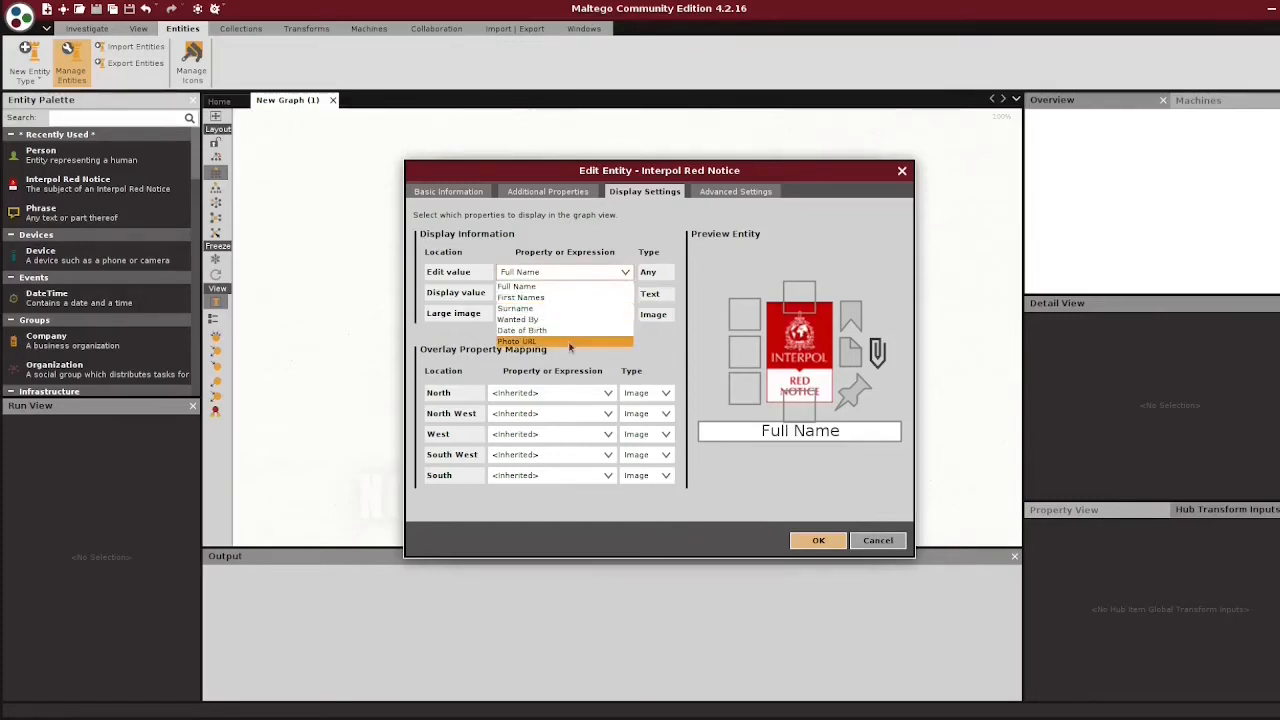
click(516, 288)
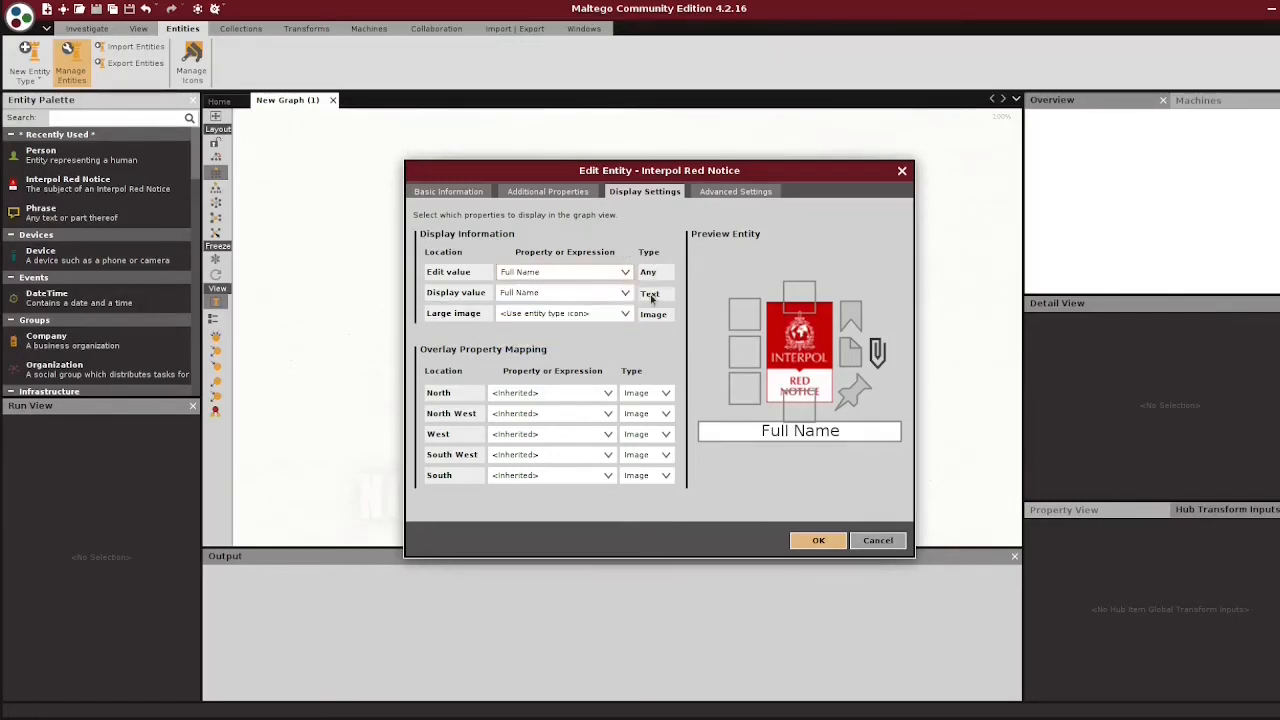
click(624, 292)
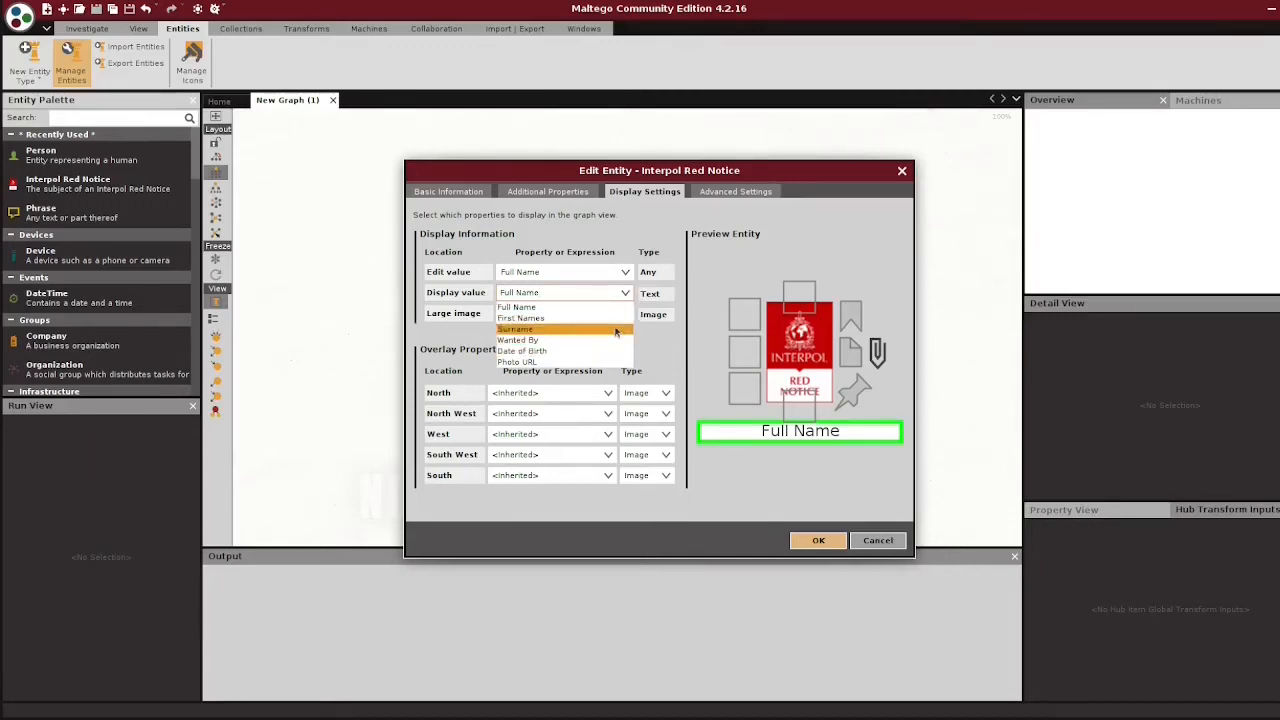
click(516, 328)
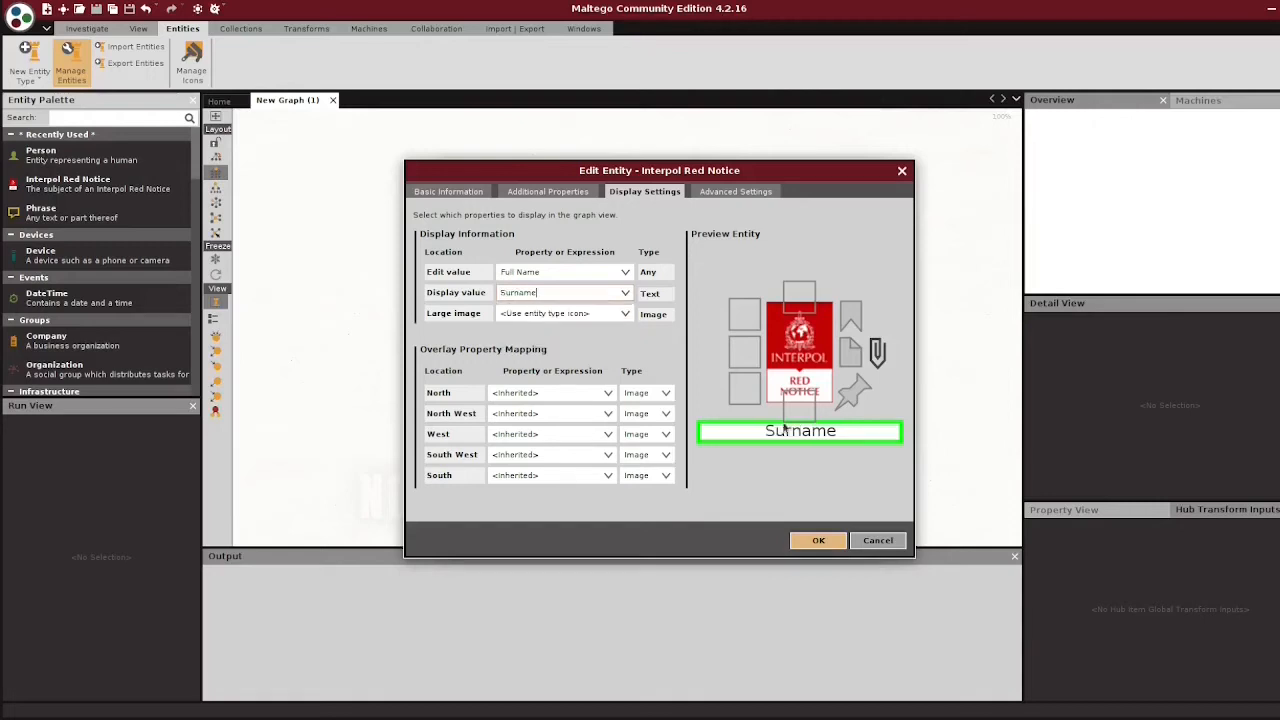
click(624, 292)
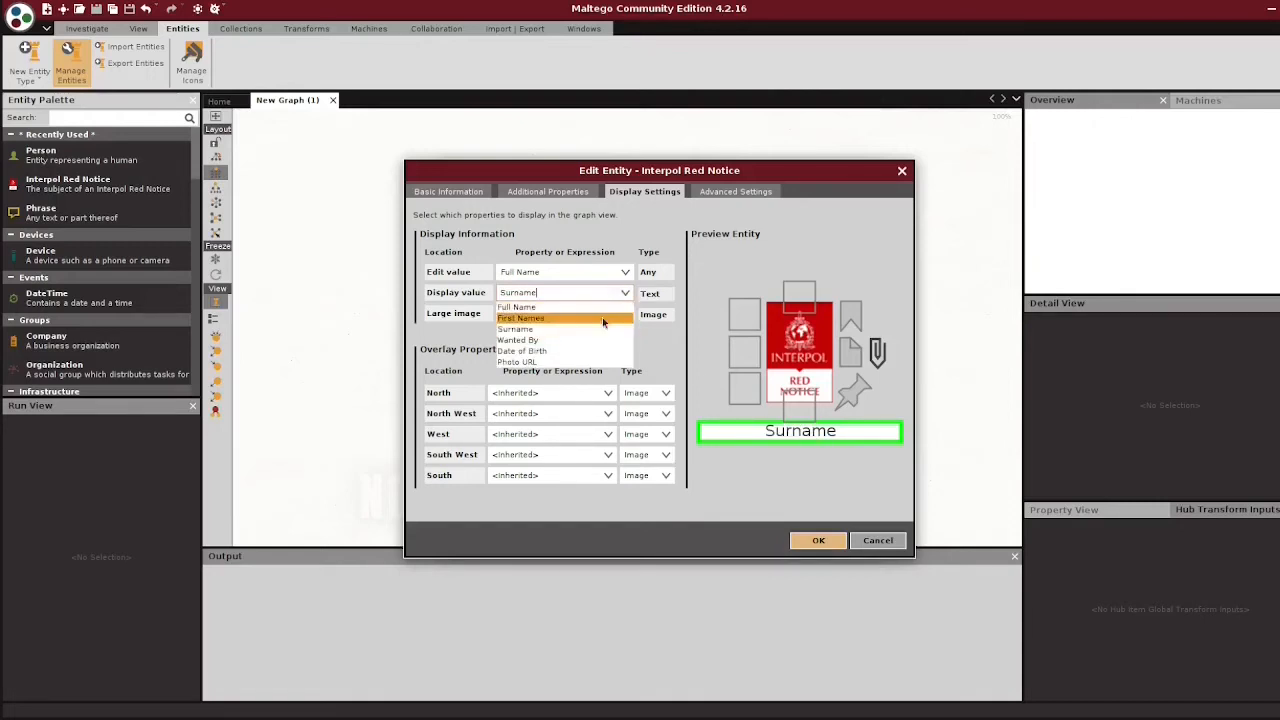
click(516, 308)
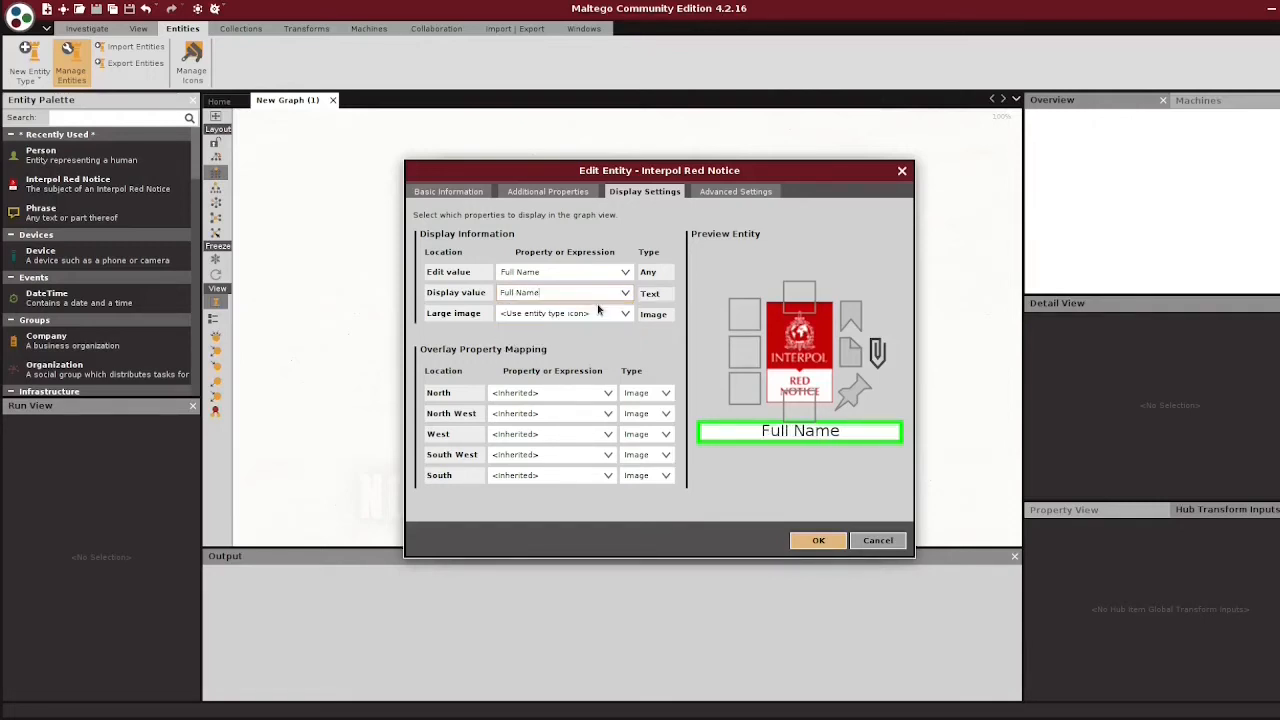
click(624, 312)
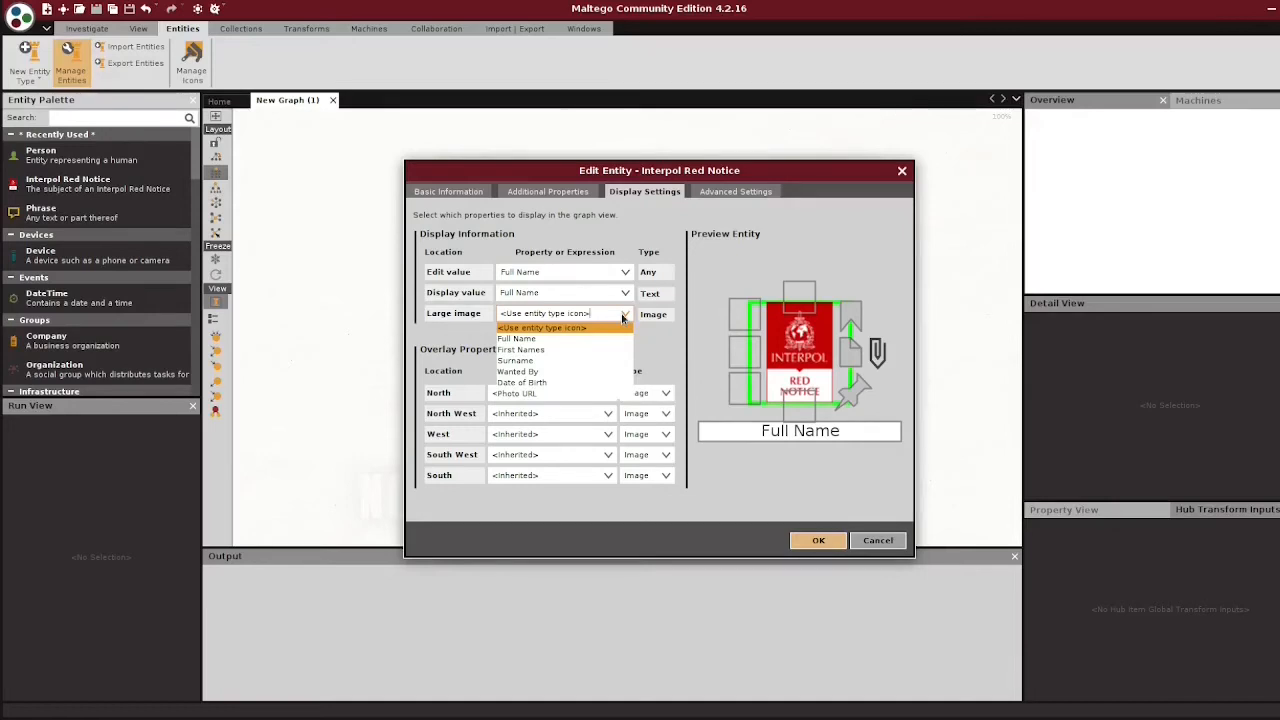
Map Photo URL to the north overlay and Date of Birth as text to the west overlay
click(540, 328)
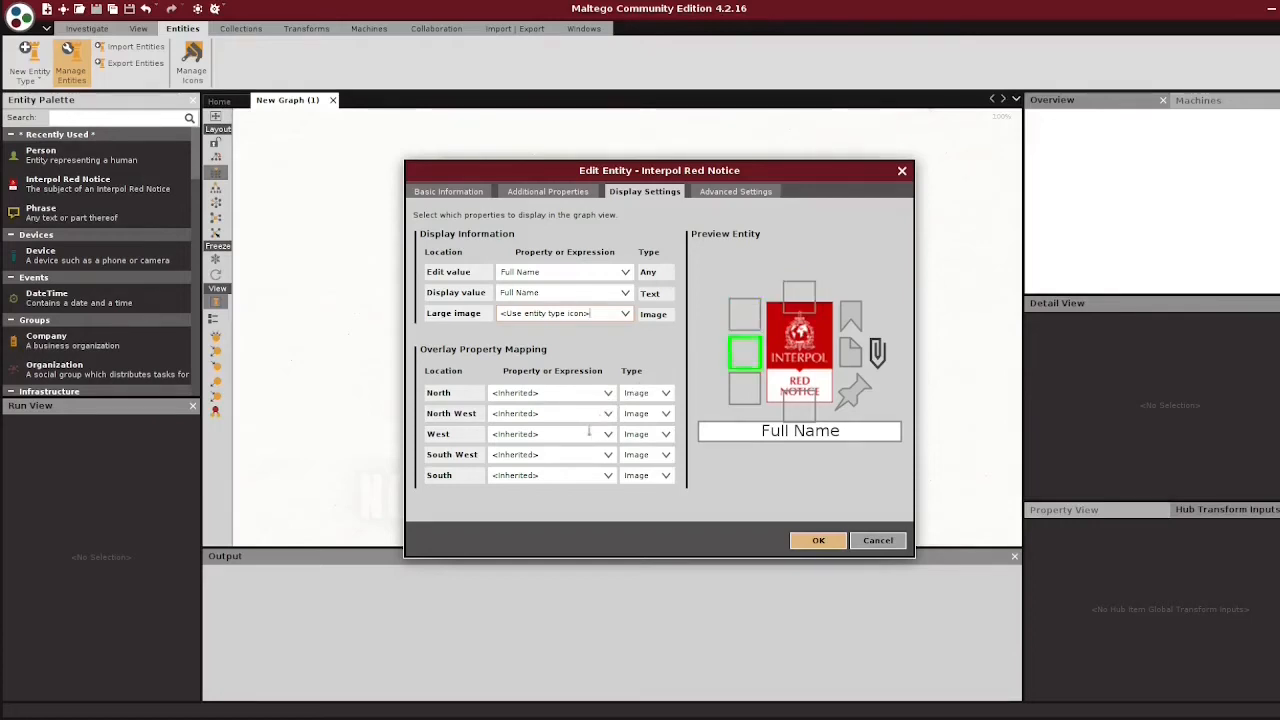
click(800, 298)
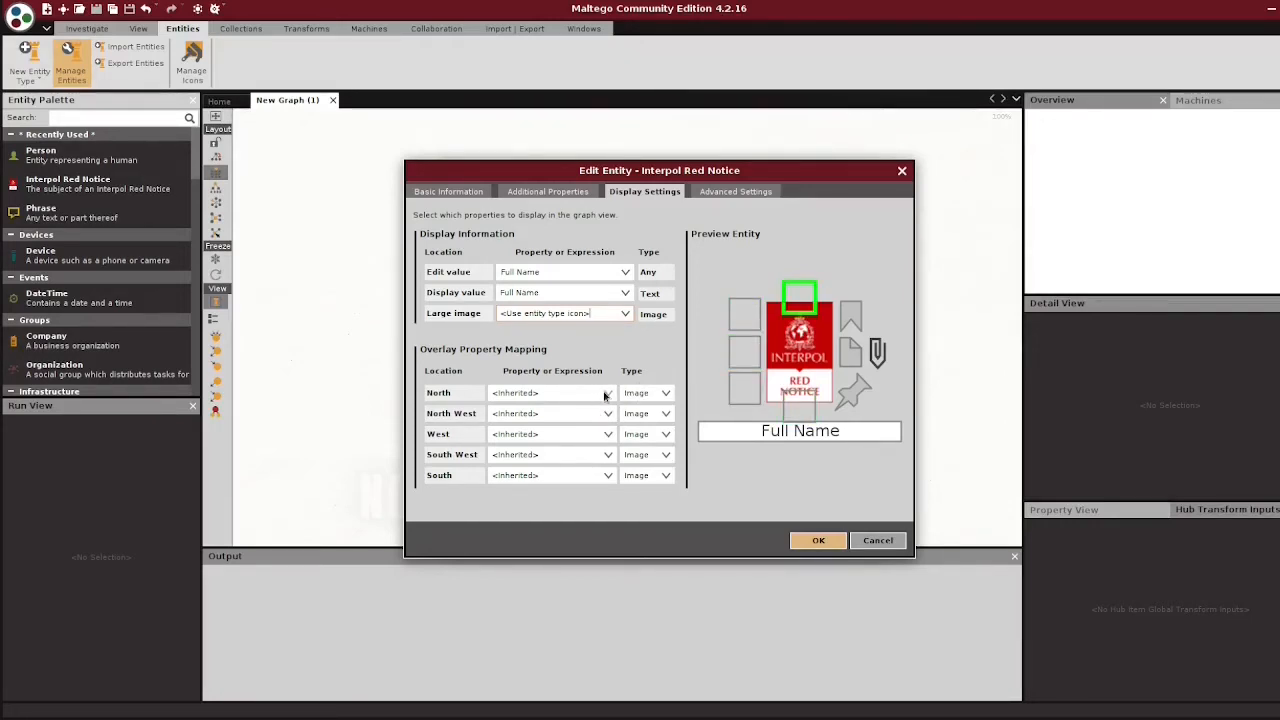
click(608, 392)
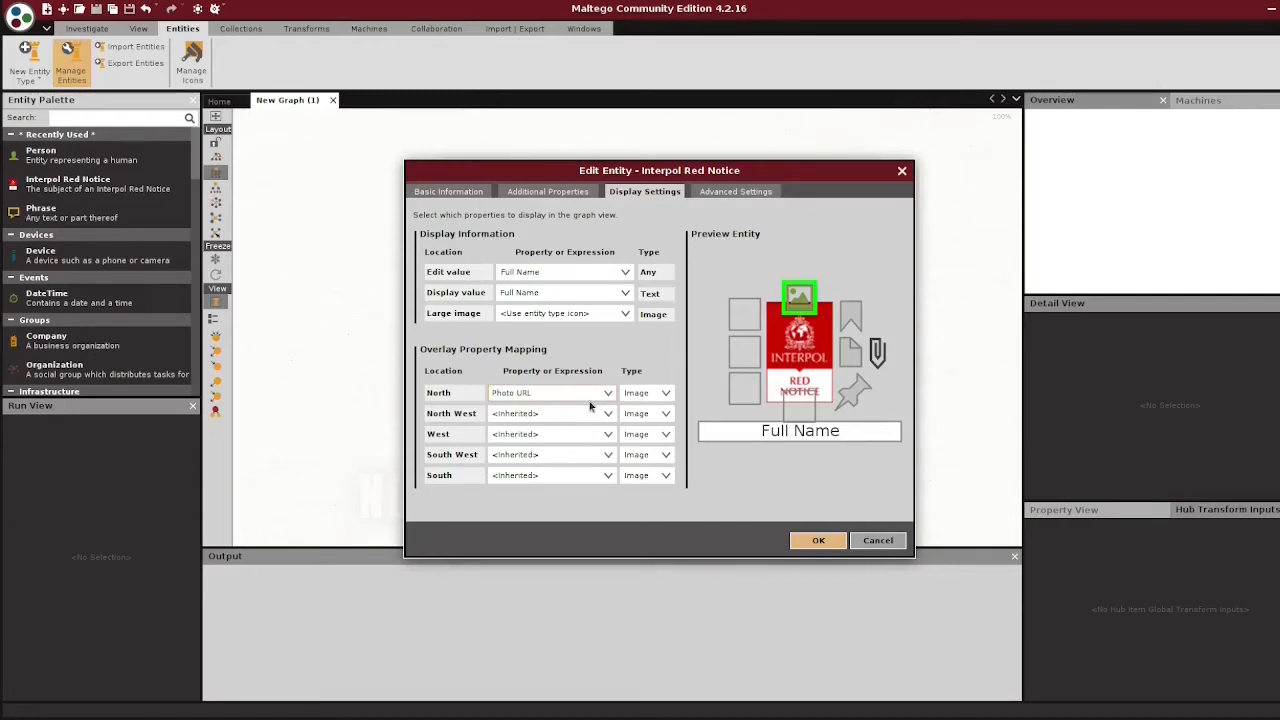
click(608, 434)
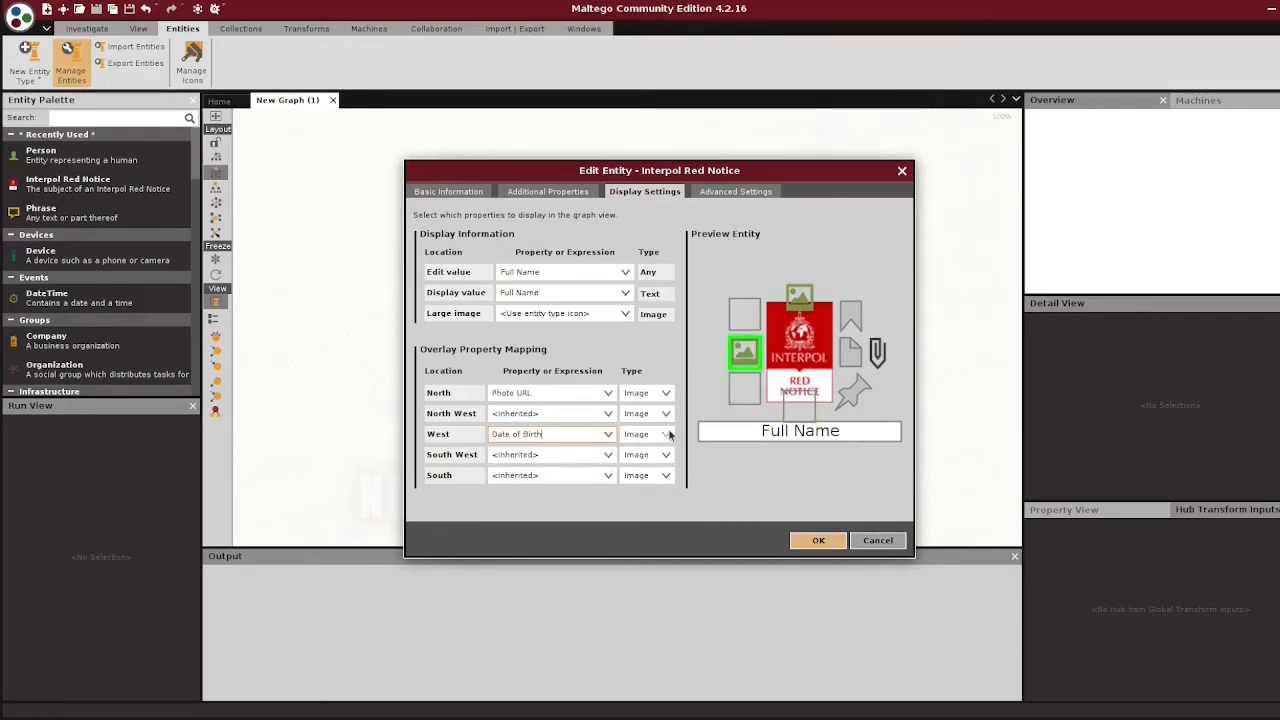
click(664, 432)
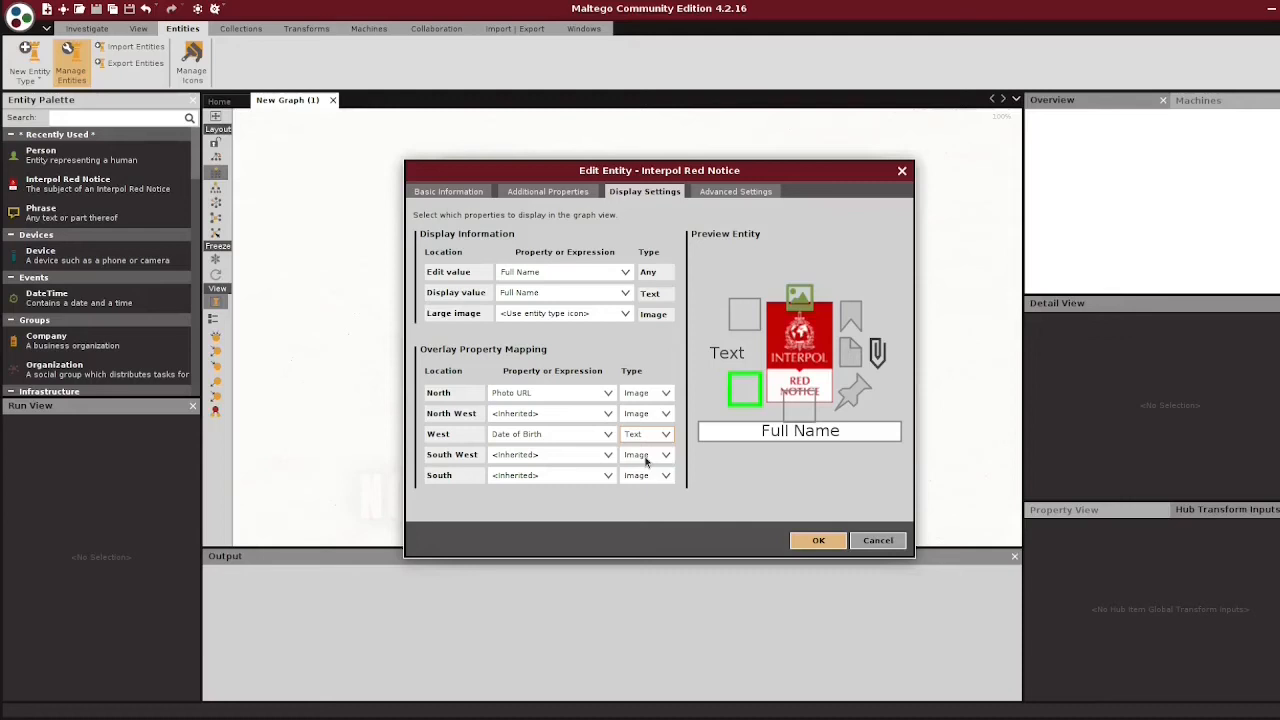
click(608, 454)
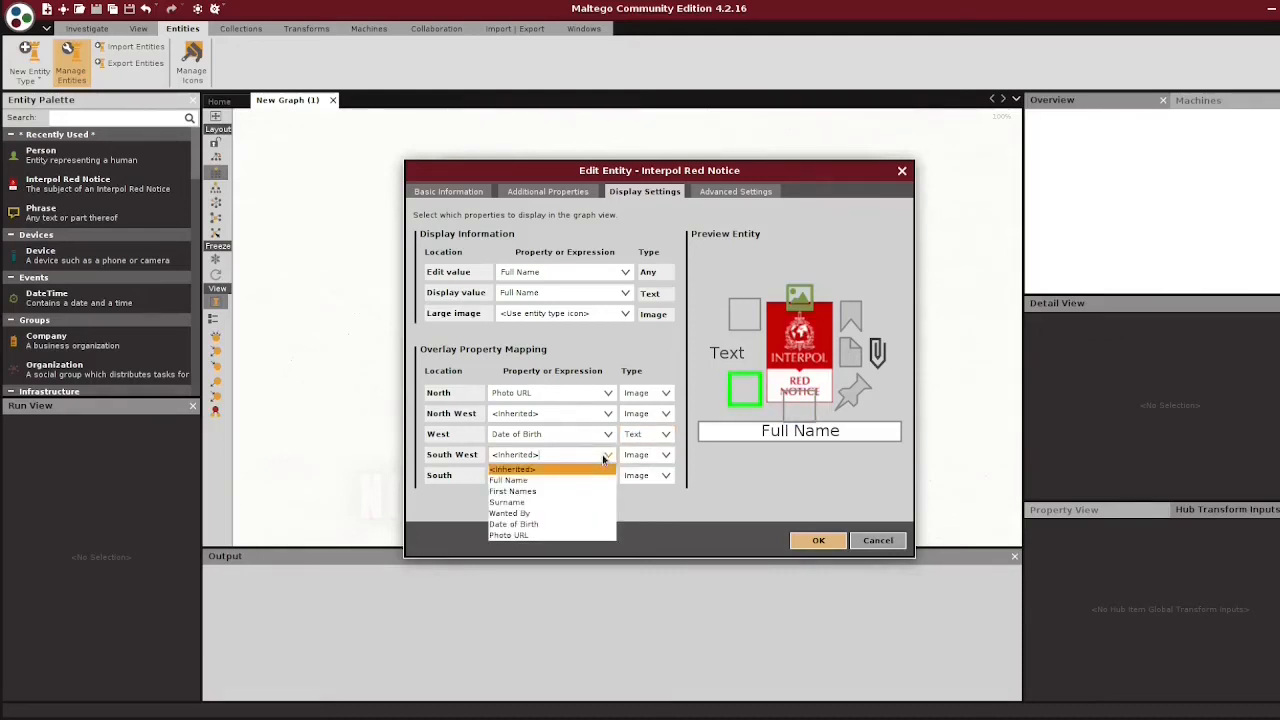
mouse_move(512, 492)
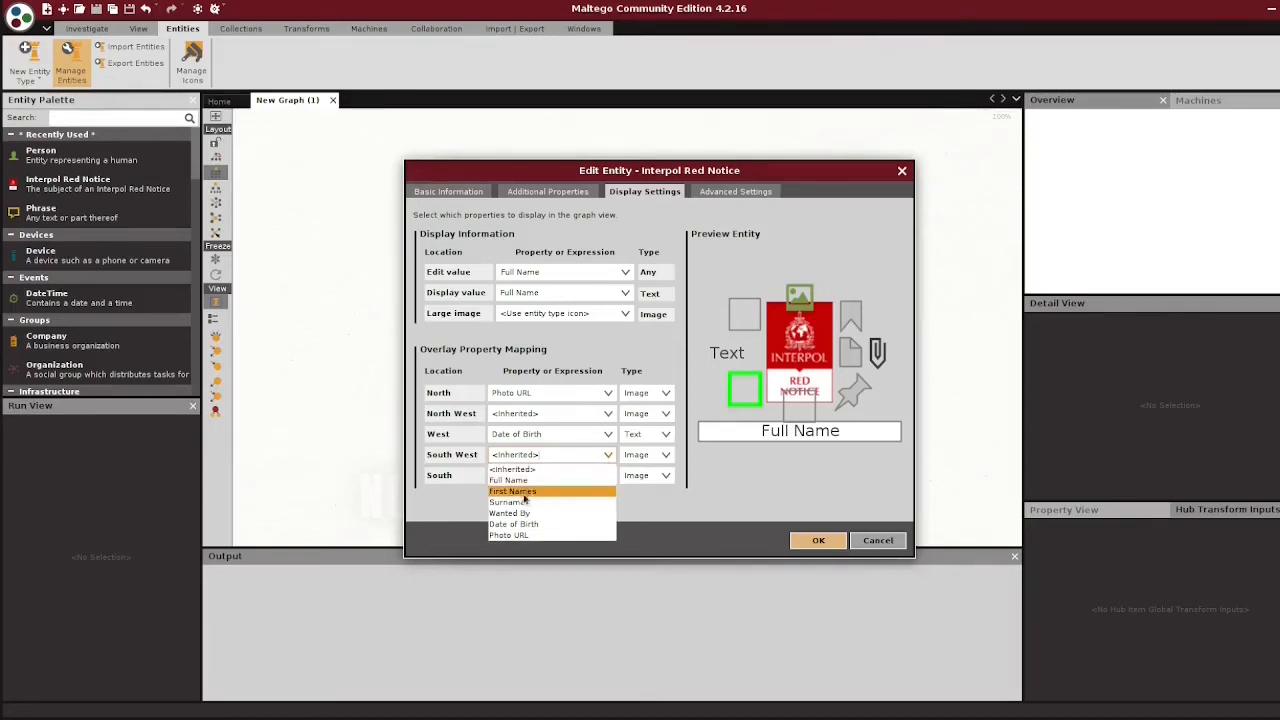
click(510, 512)
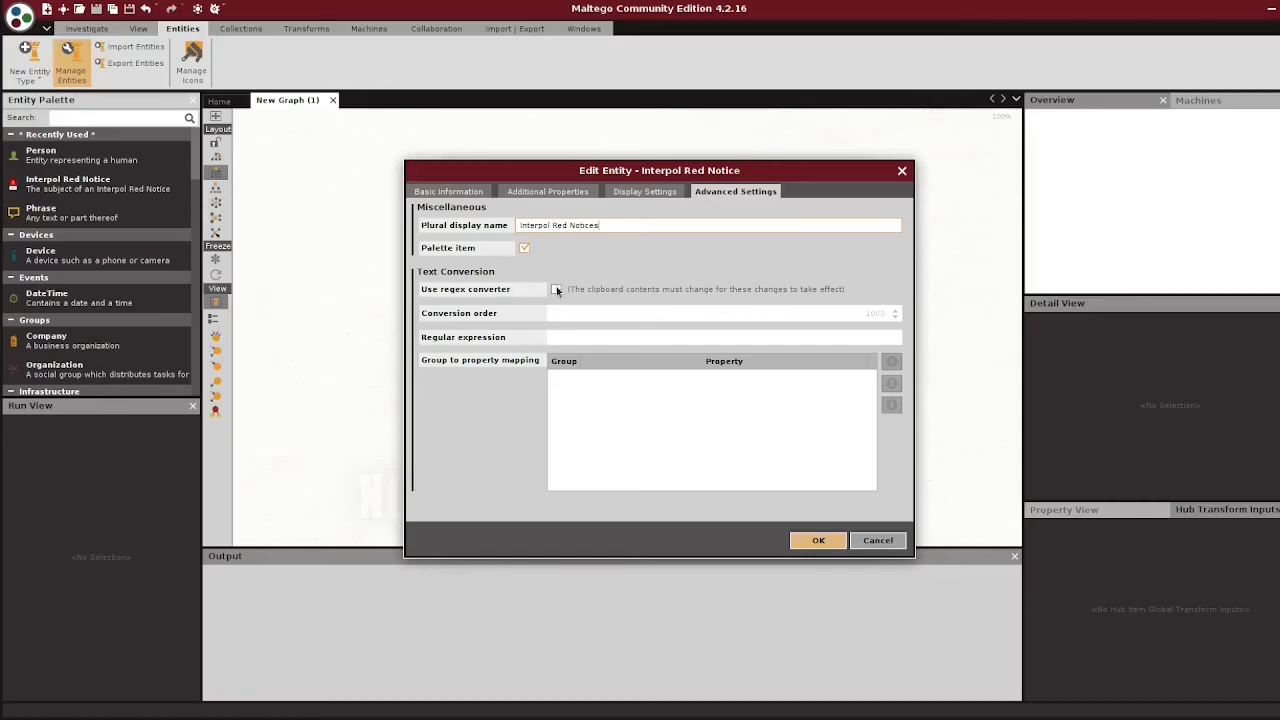
Save the Interpol Red Notice entity and close the Entity Manager
click(556, 288)
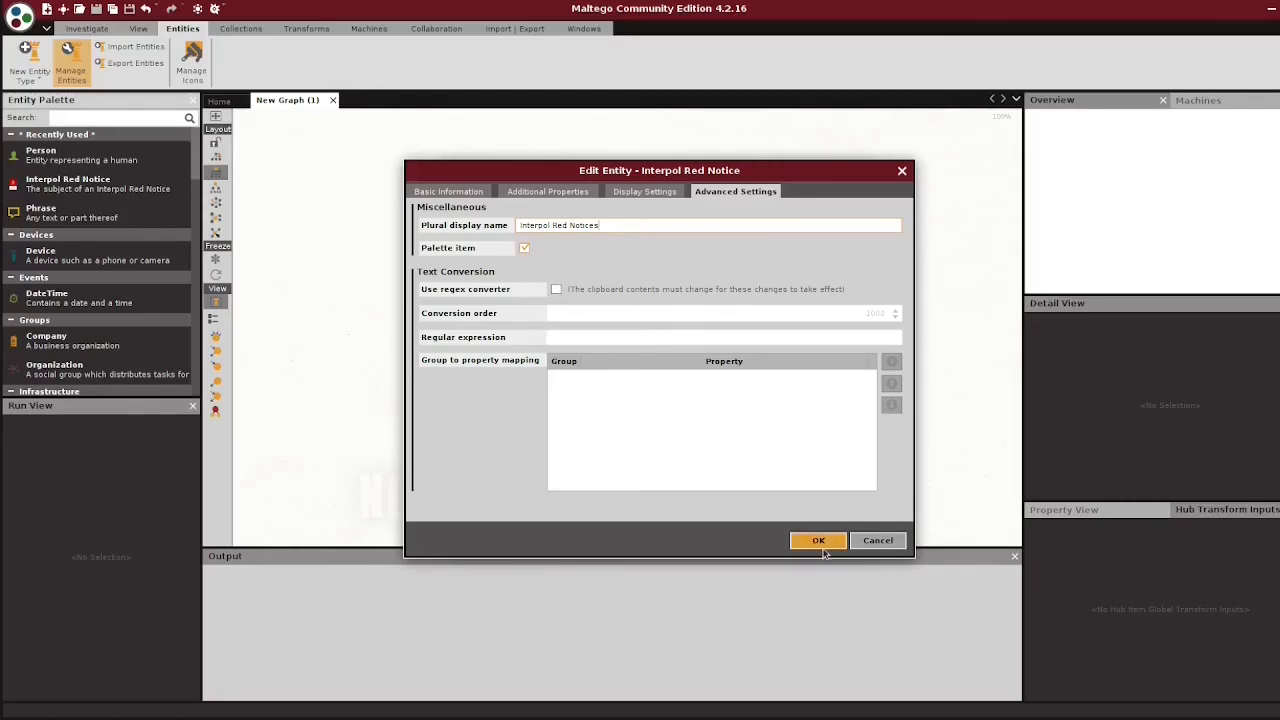
click(818, 540)
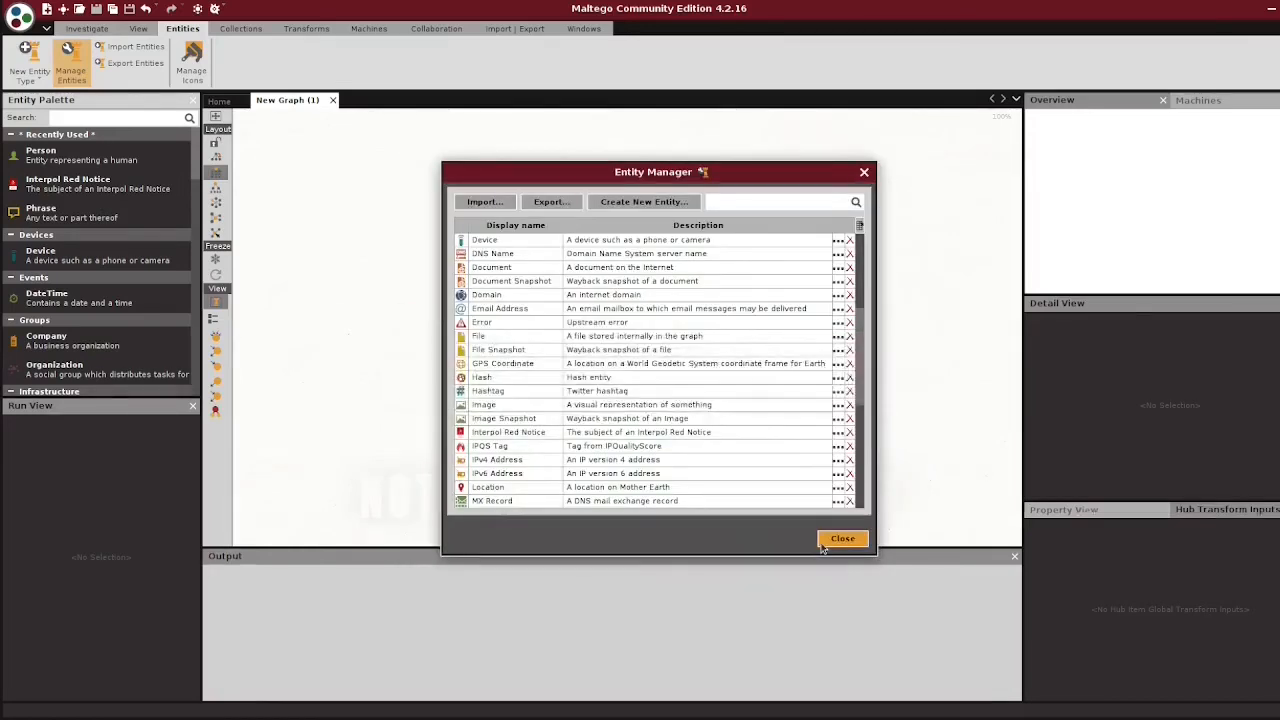
click(842, 538)
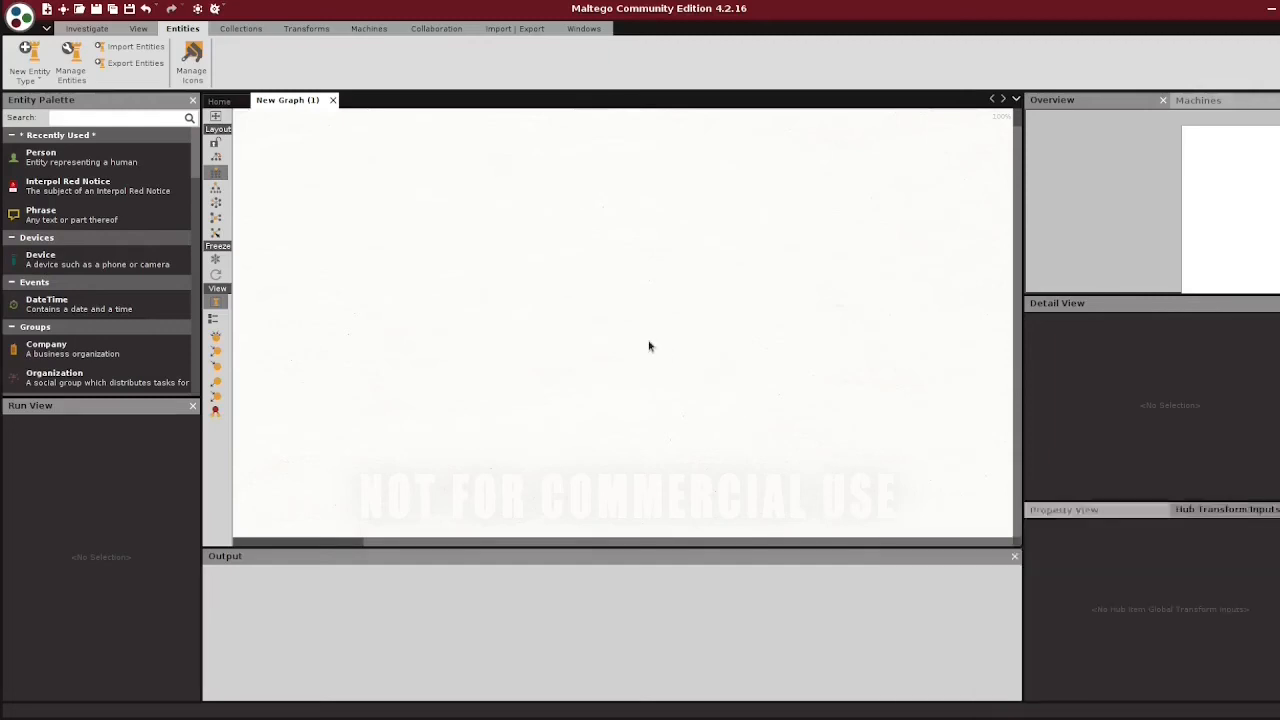
Paste 192.168.1.1 and John Doe onto the graph as entities
double_click(628, 328)
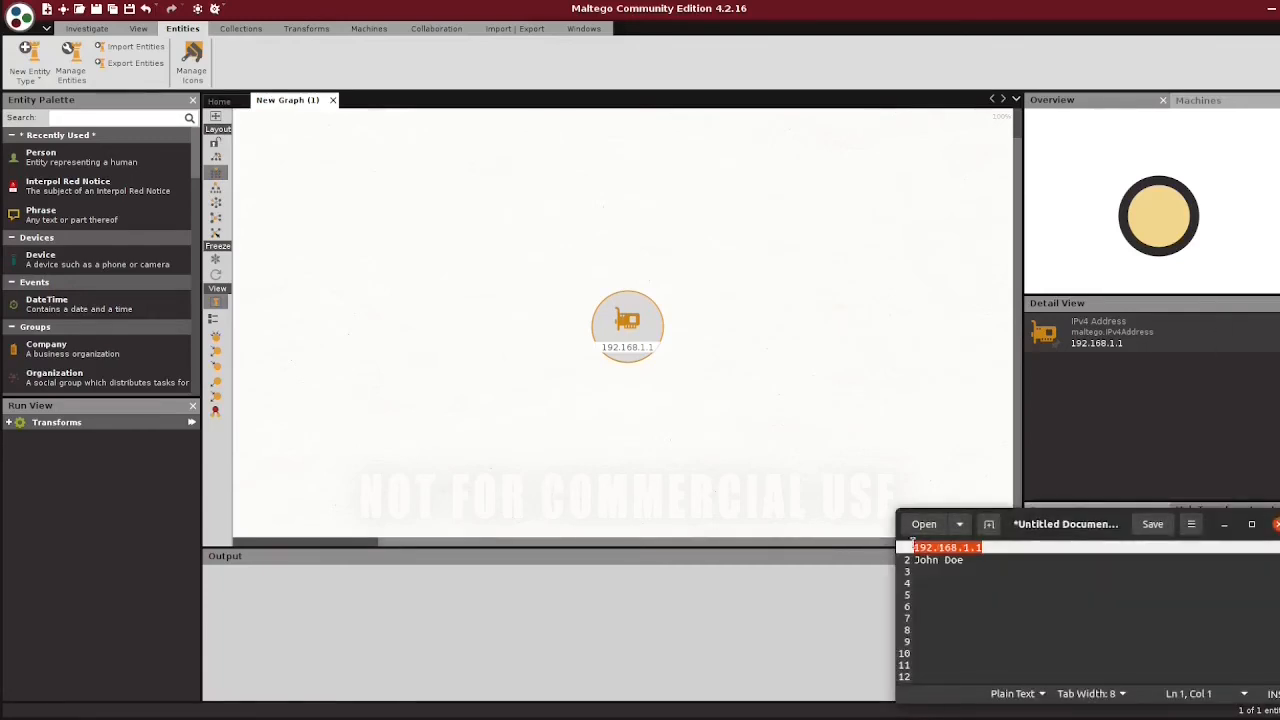
click(938, 560)
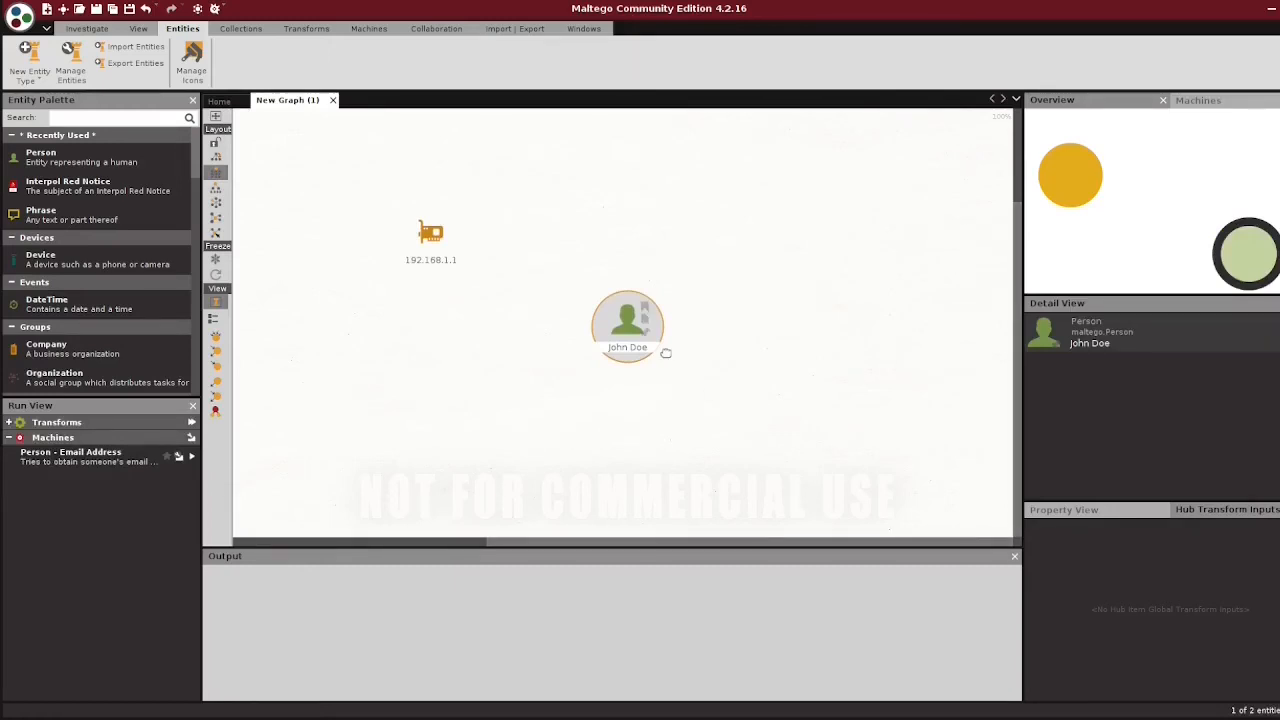
click(432, 232)
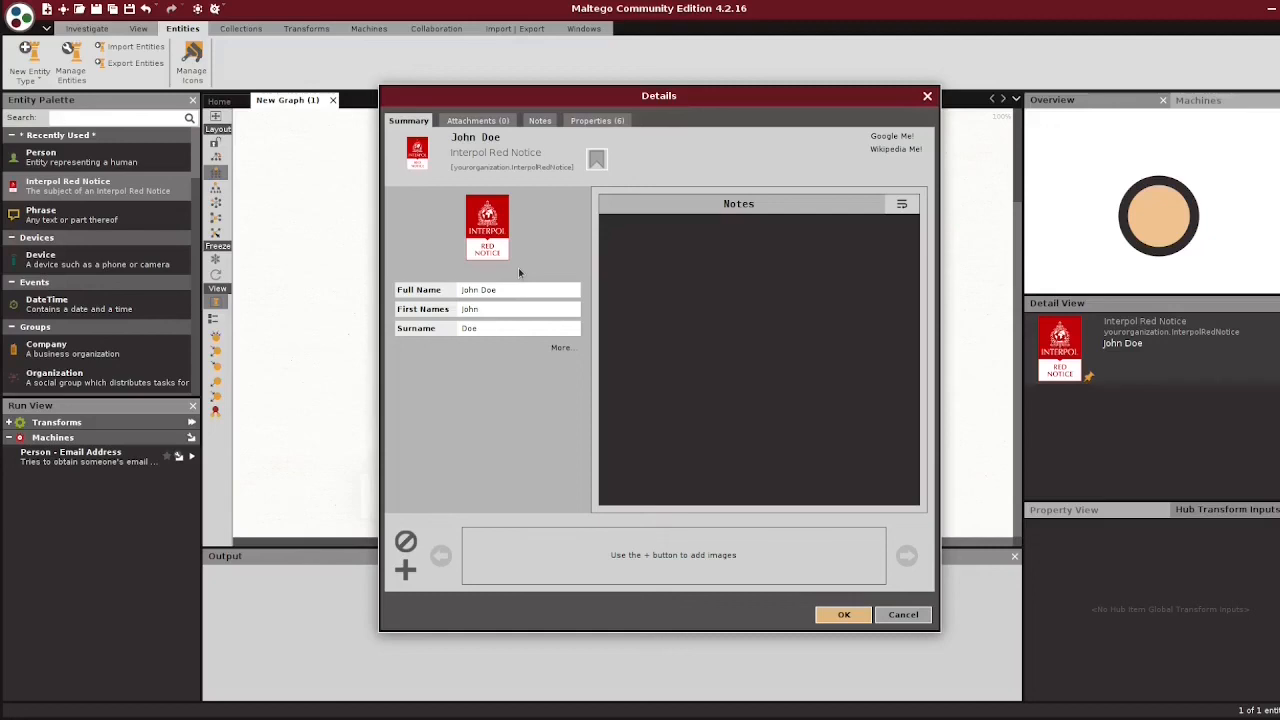
mouse_move(562, 348)
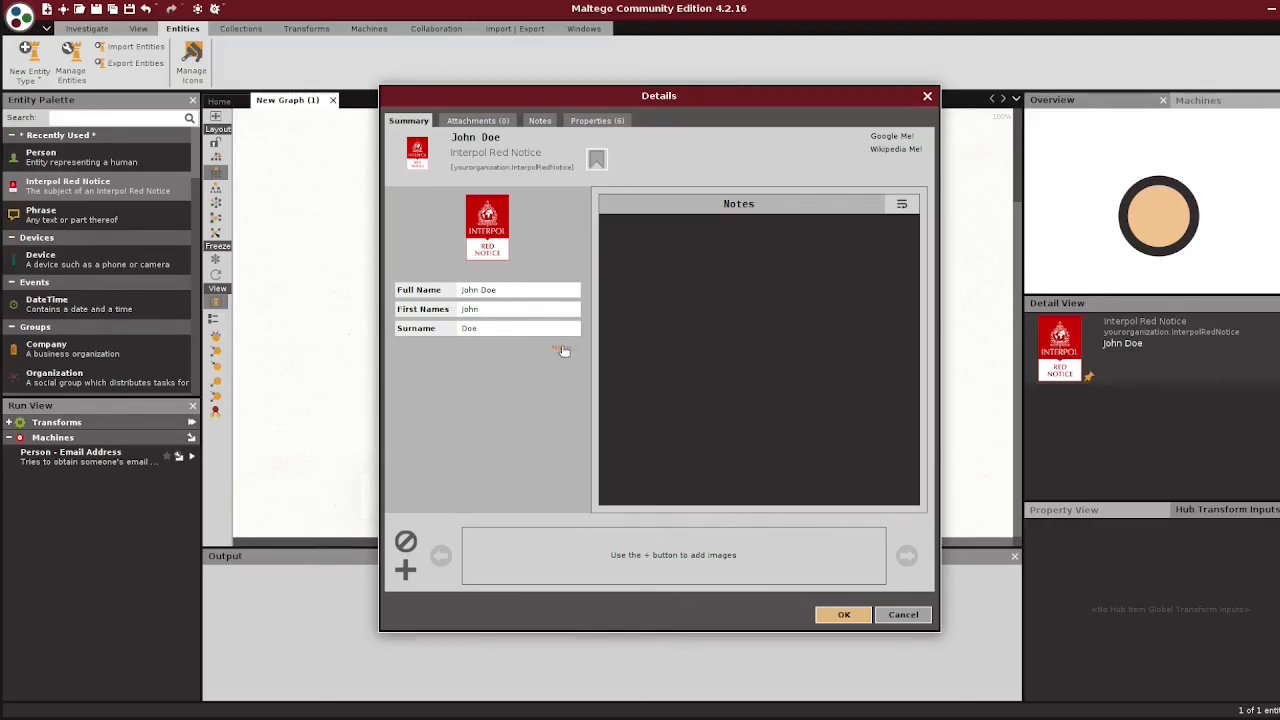
Enter Wanted By FR and Date of Birth 1/1/1950 in John Doe's properties and apply them
click(596, 120)
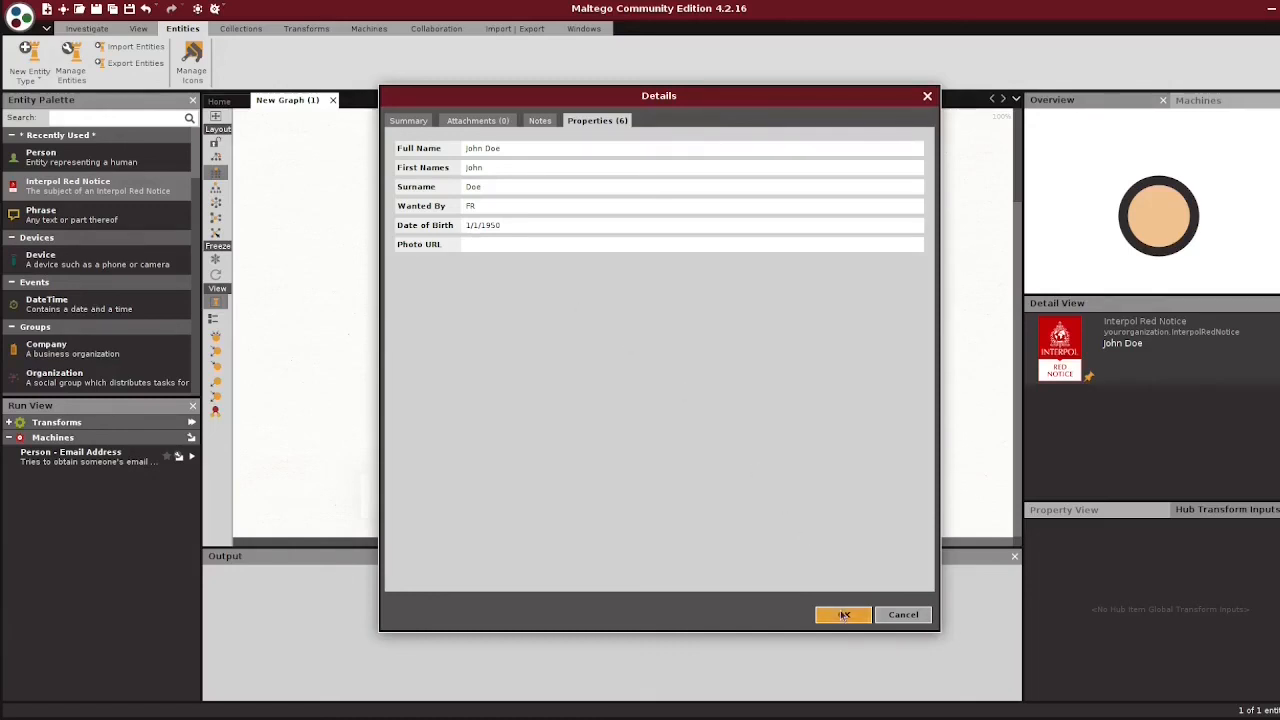
click(844, 614)
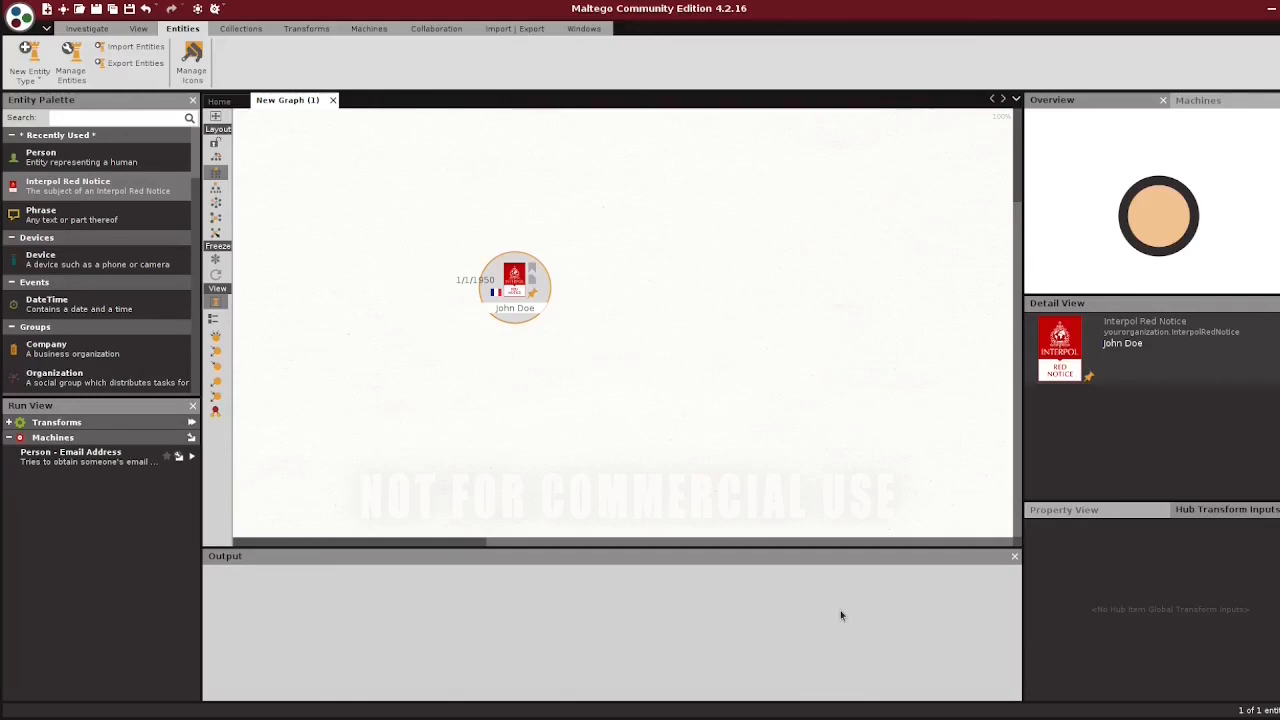